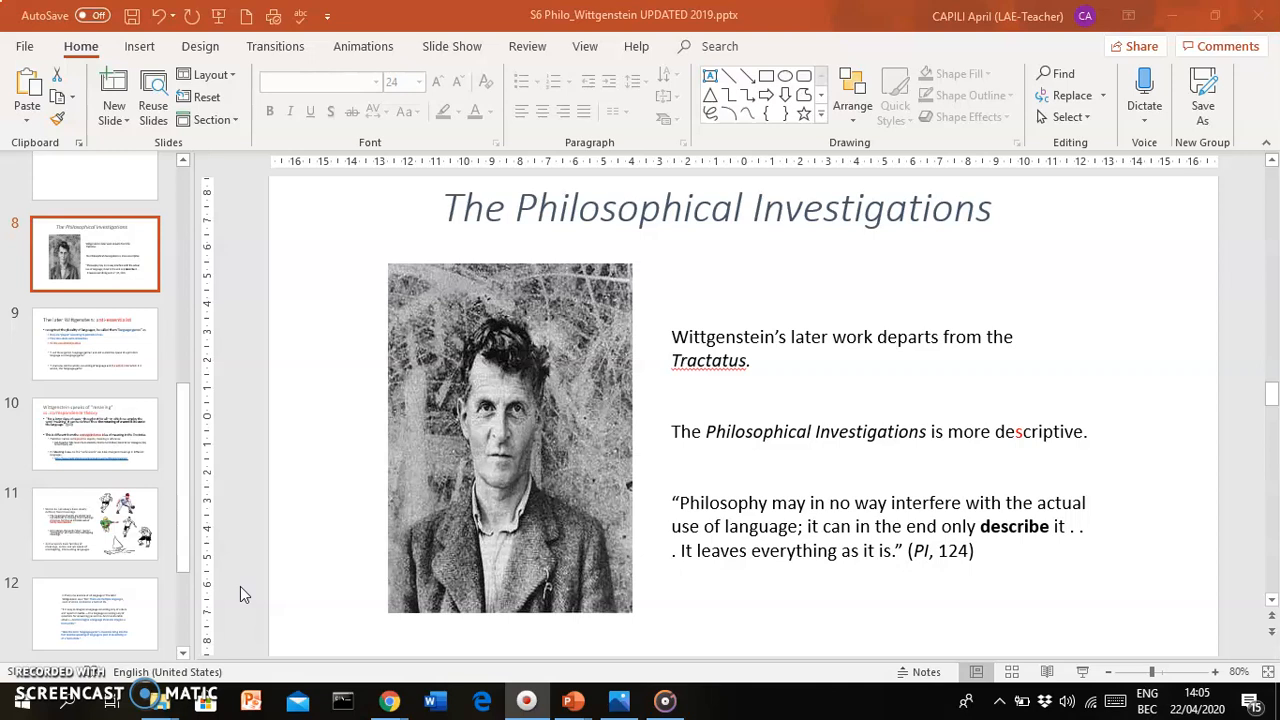
mouse_move(390, 533)
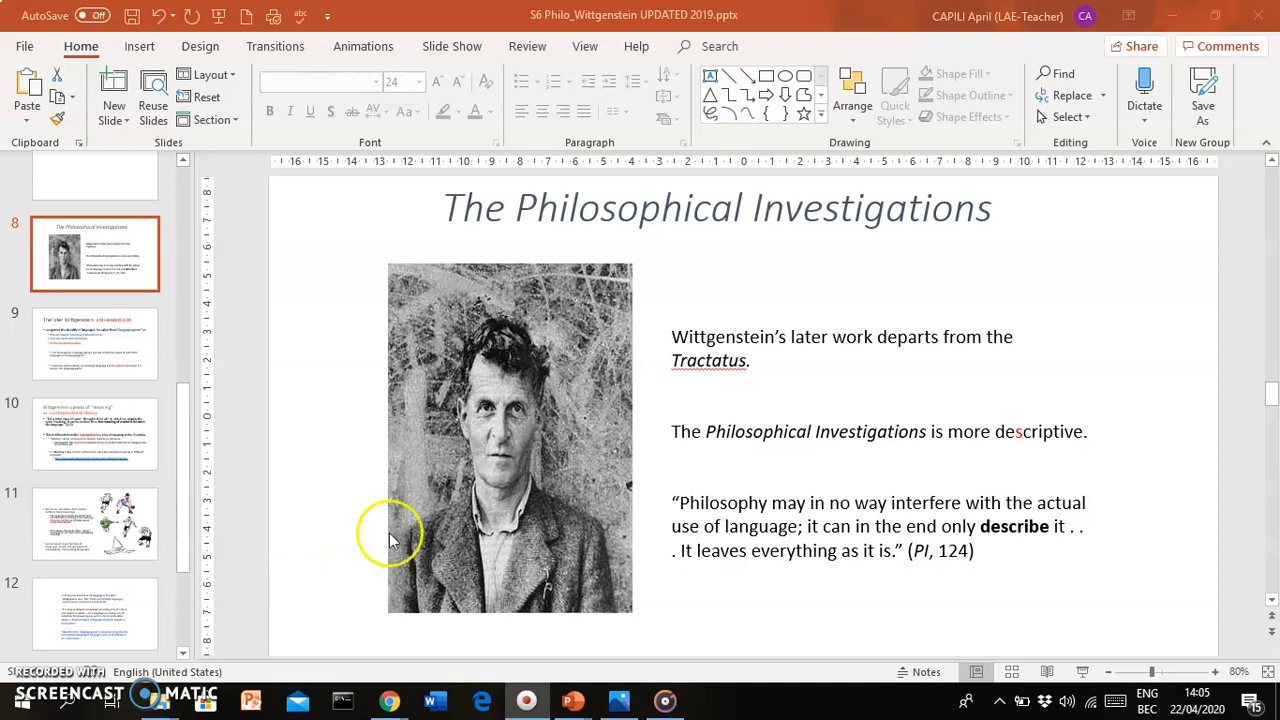
Step: Select the Wittgenstein portrait, then open slide 9 on the later Wittgenstein and click its bullets
left_click(695, 431)
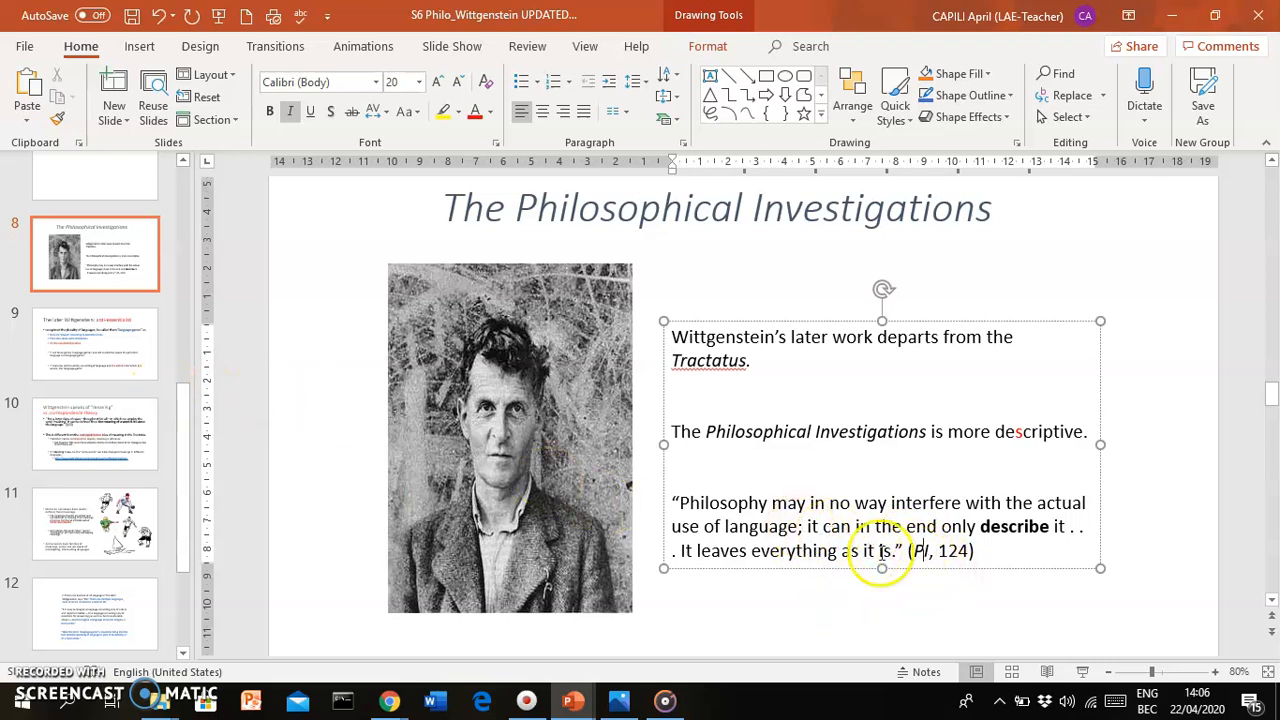
mouse_move(685, 505)
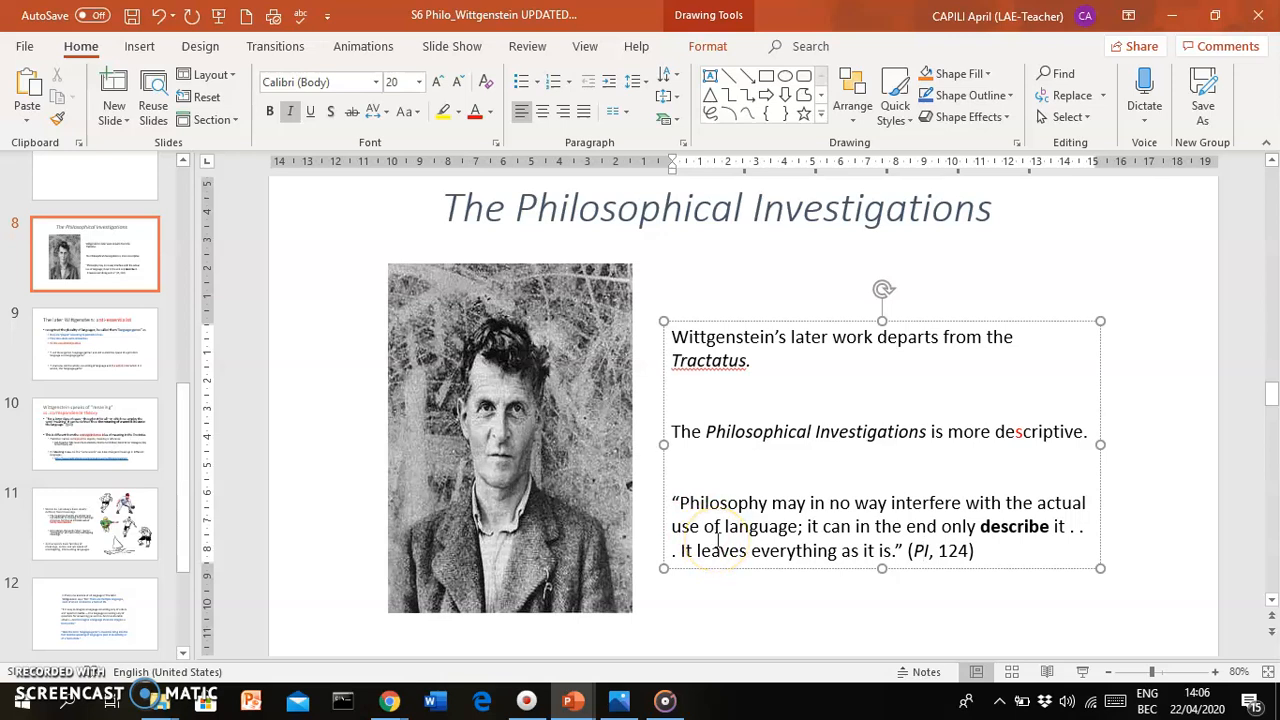
left_click(565, 520)
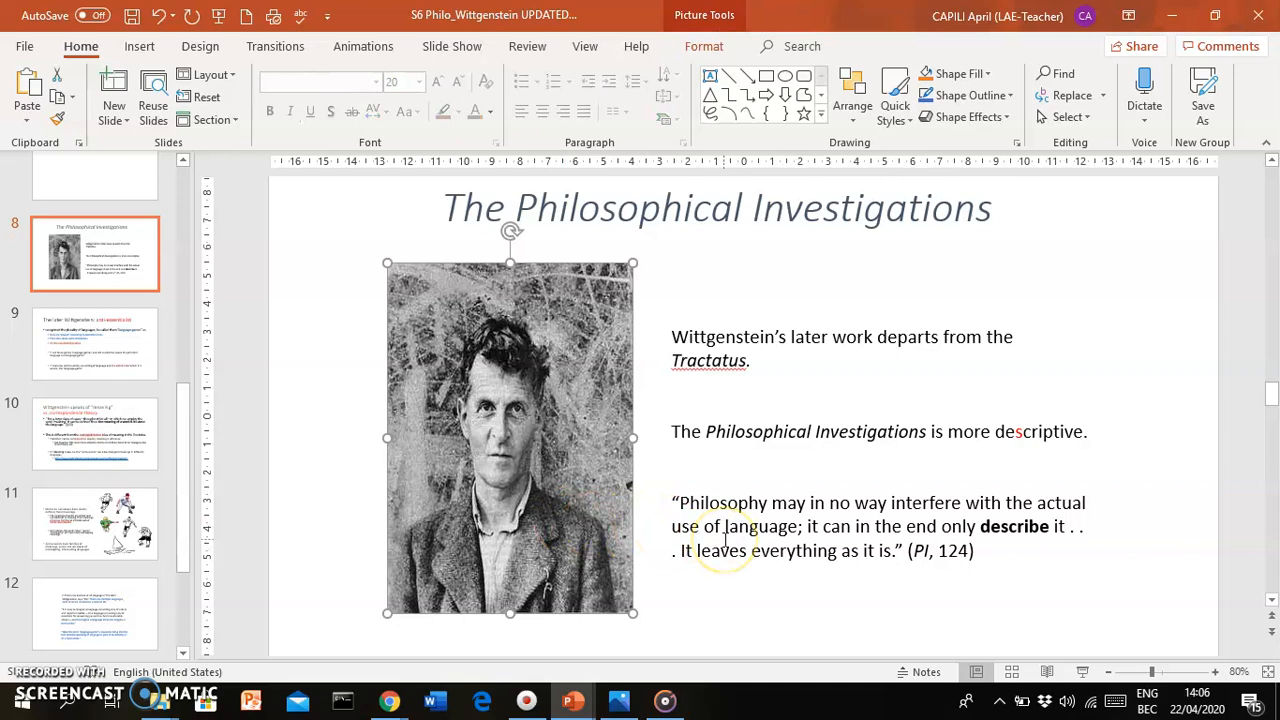
mouse_move(723, 617)
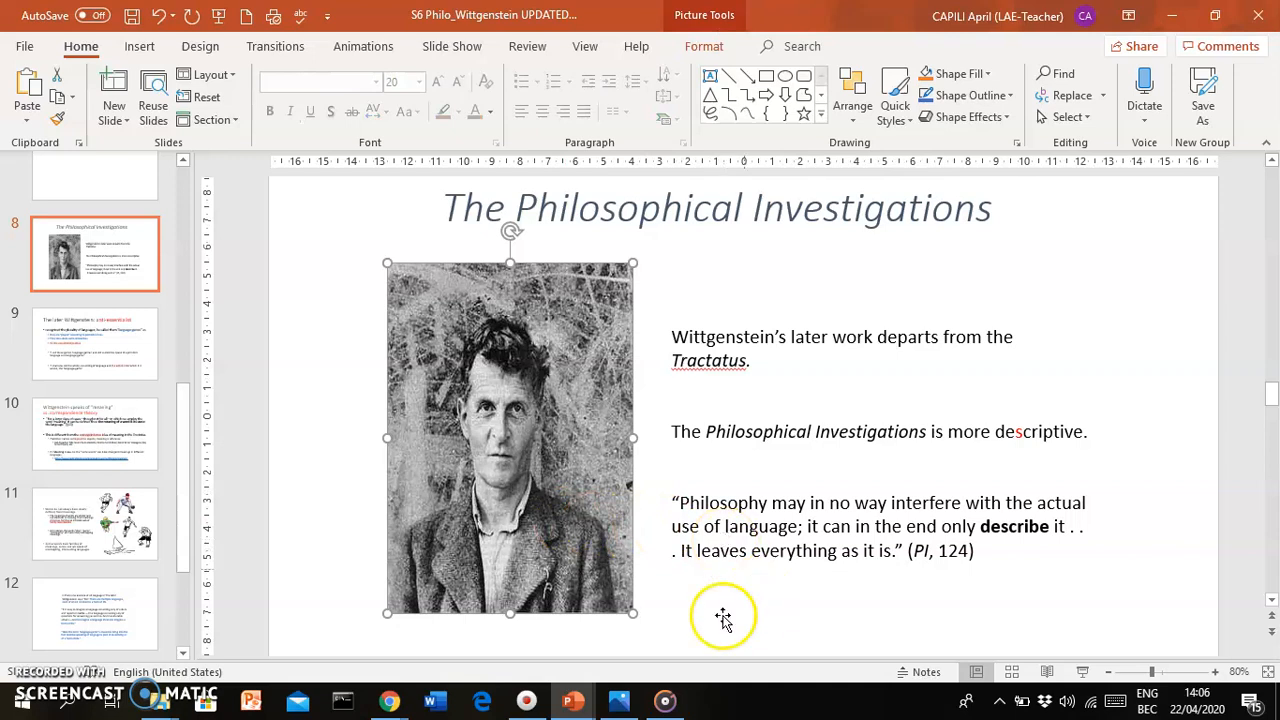
mouse_move(712, 598)
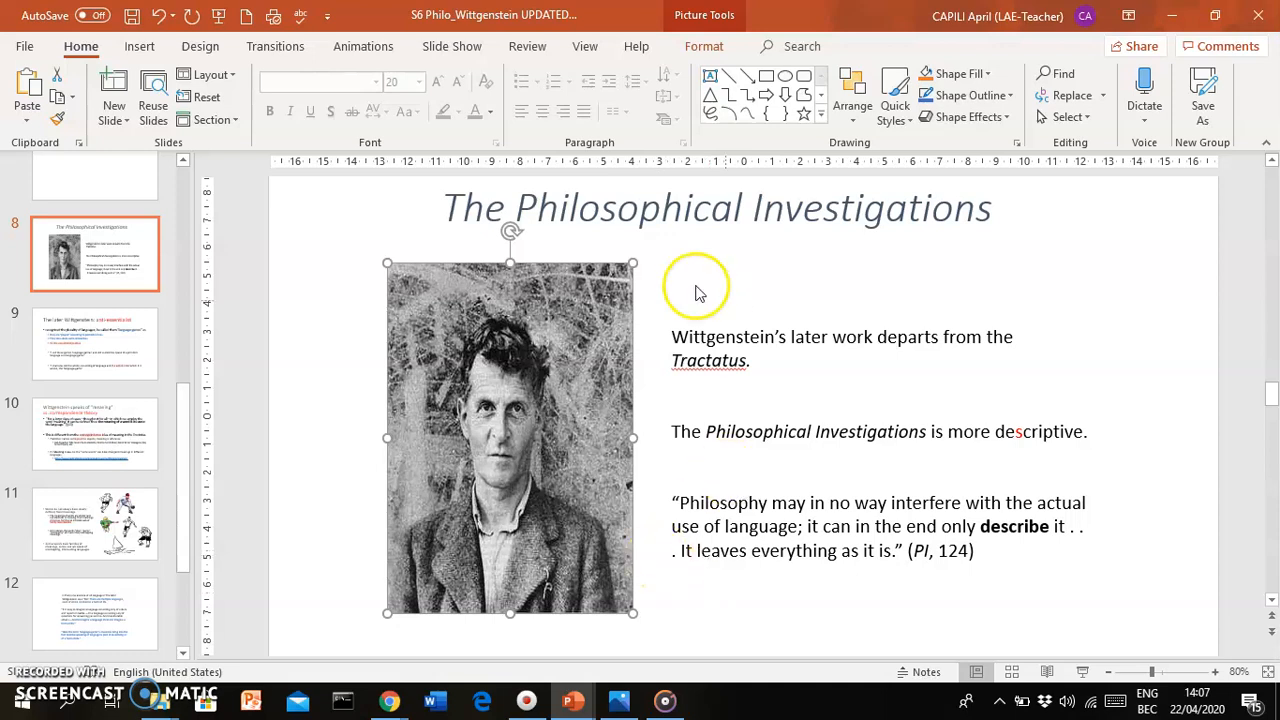
mouse_move(60, 345)
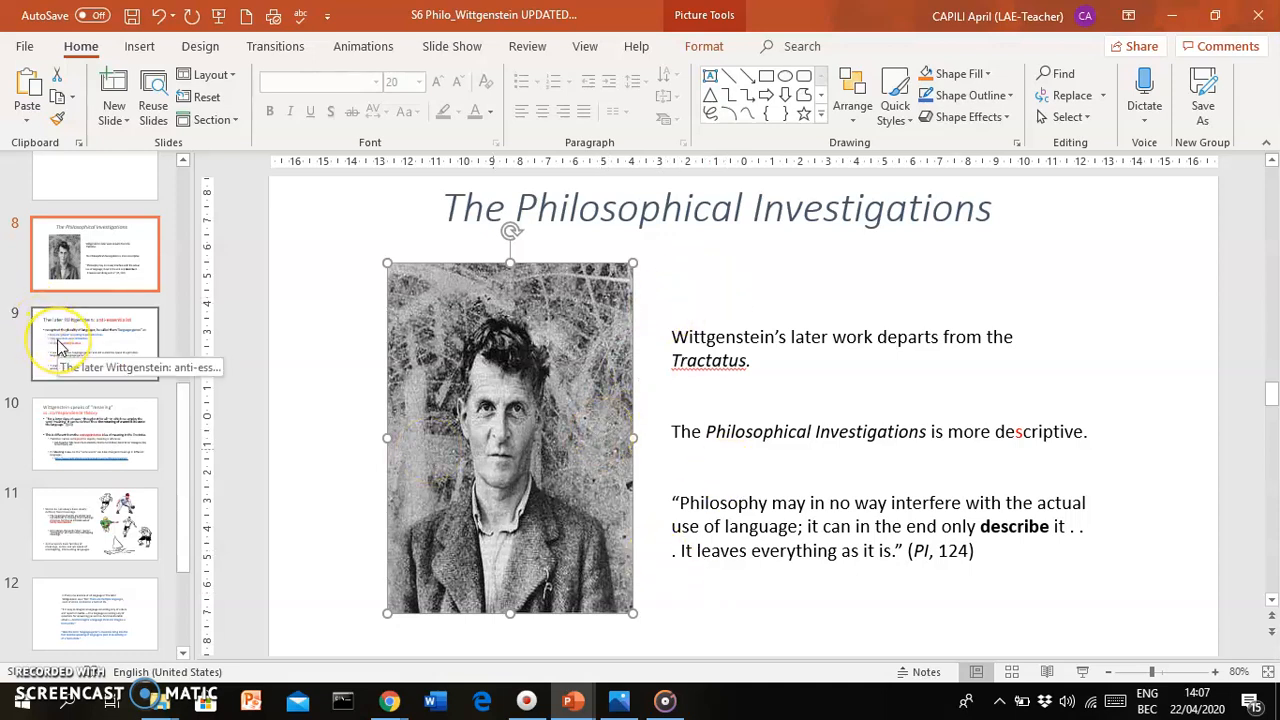
left_click(95, 343)
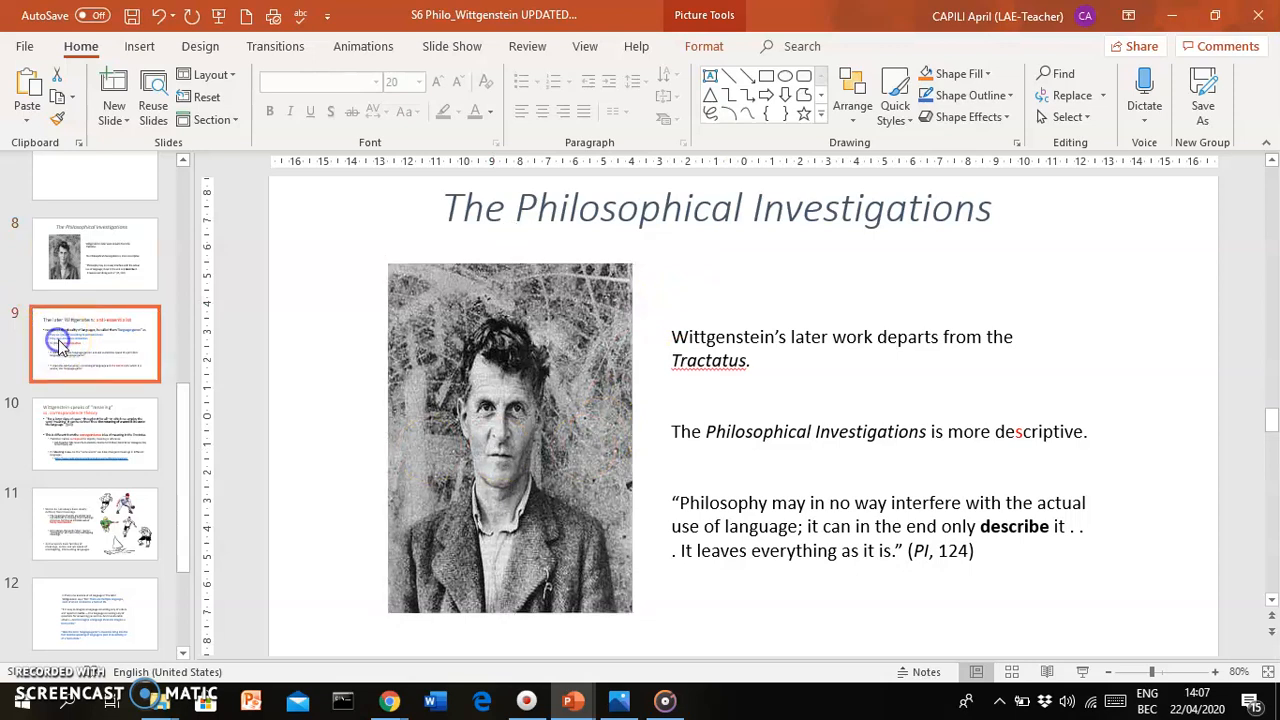
left_click(95, 343)
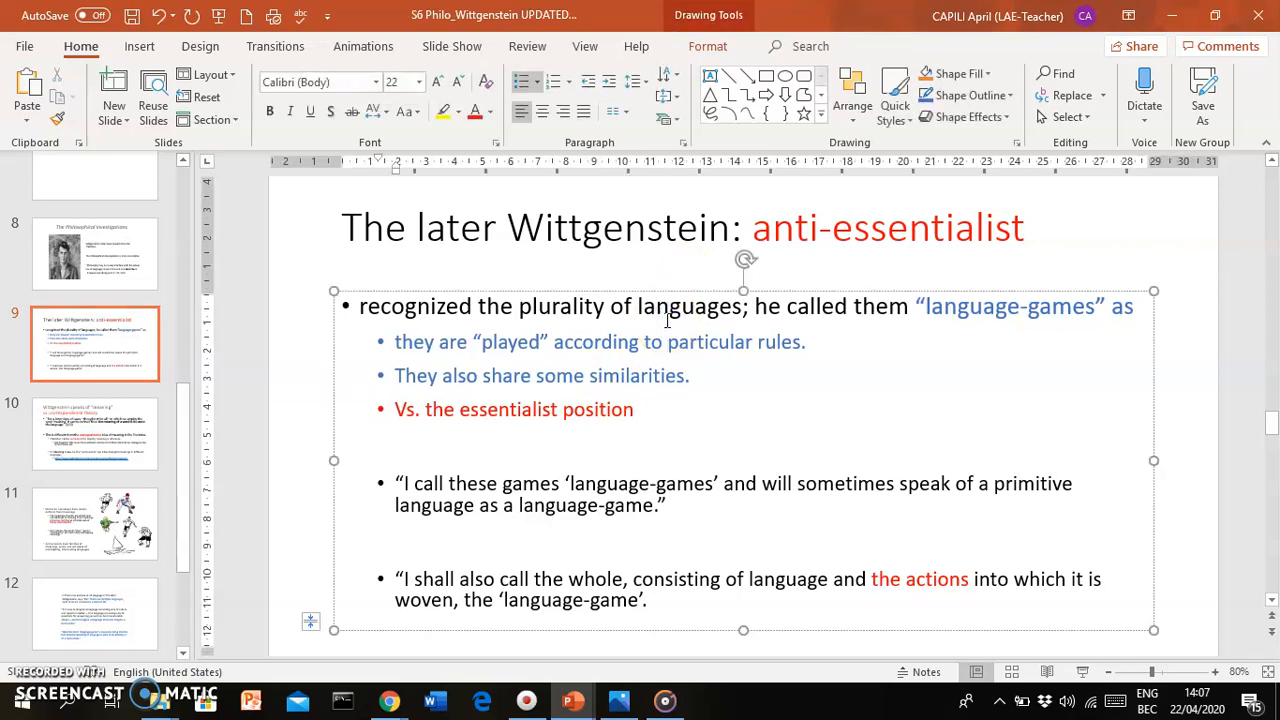
left_click(667, 341)
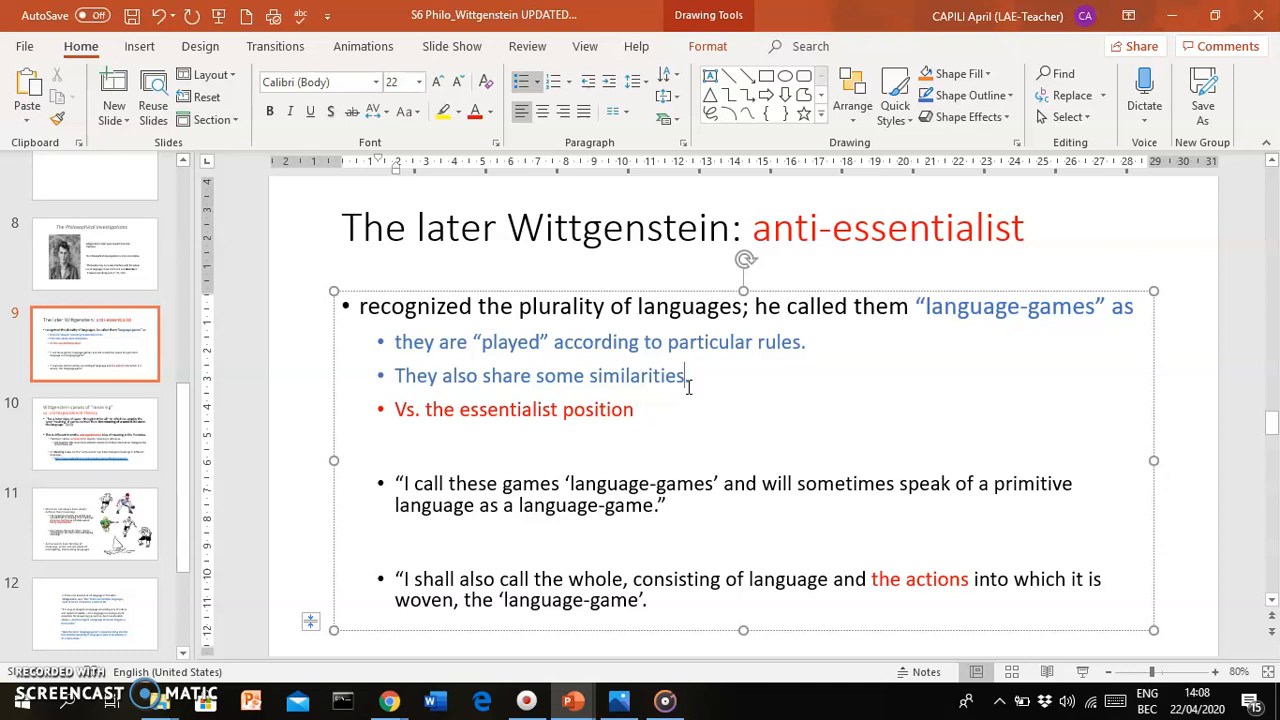
left_click(686, 375)
type(".")
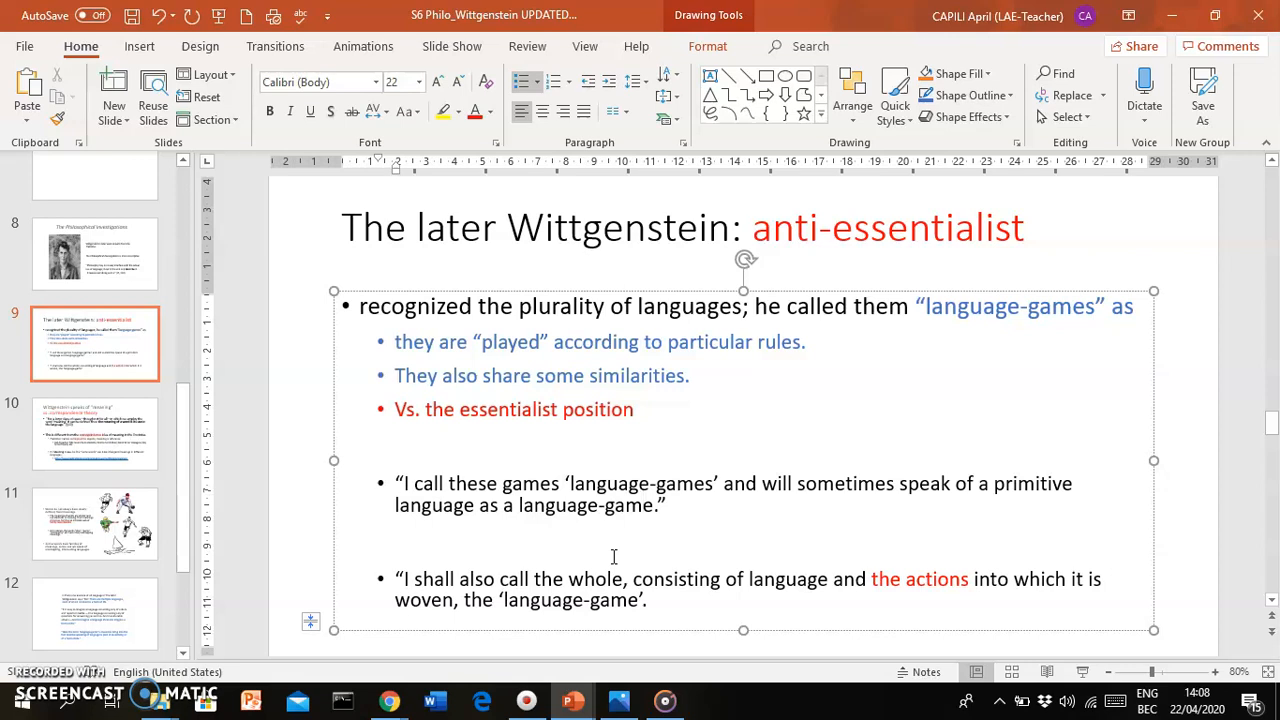
left_click(644, 505)
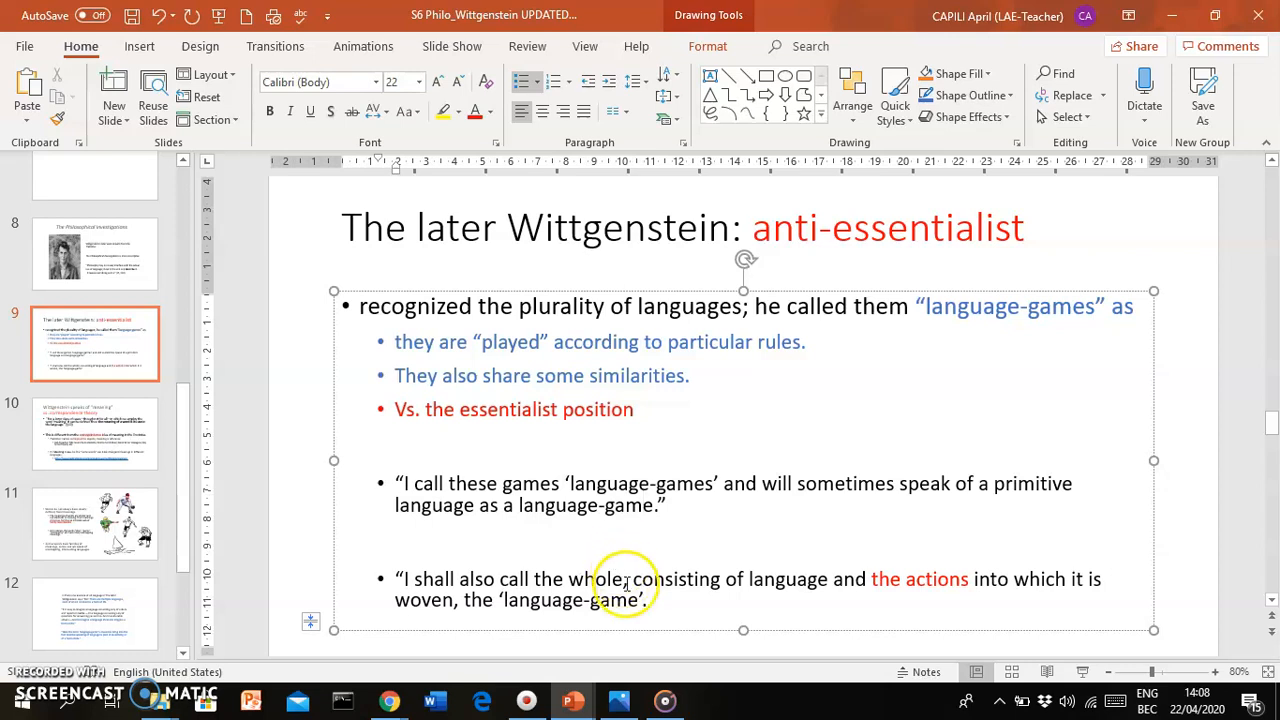
left_click(622, 581)
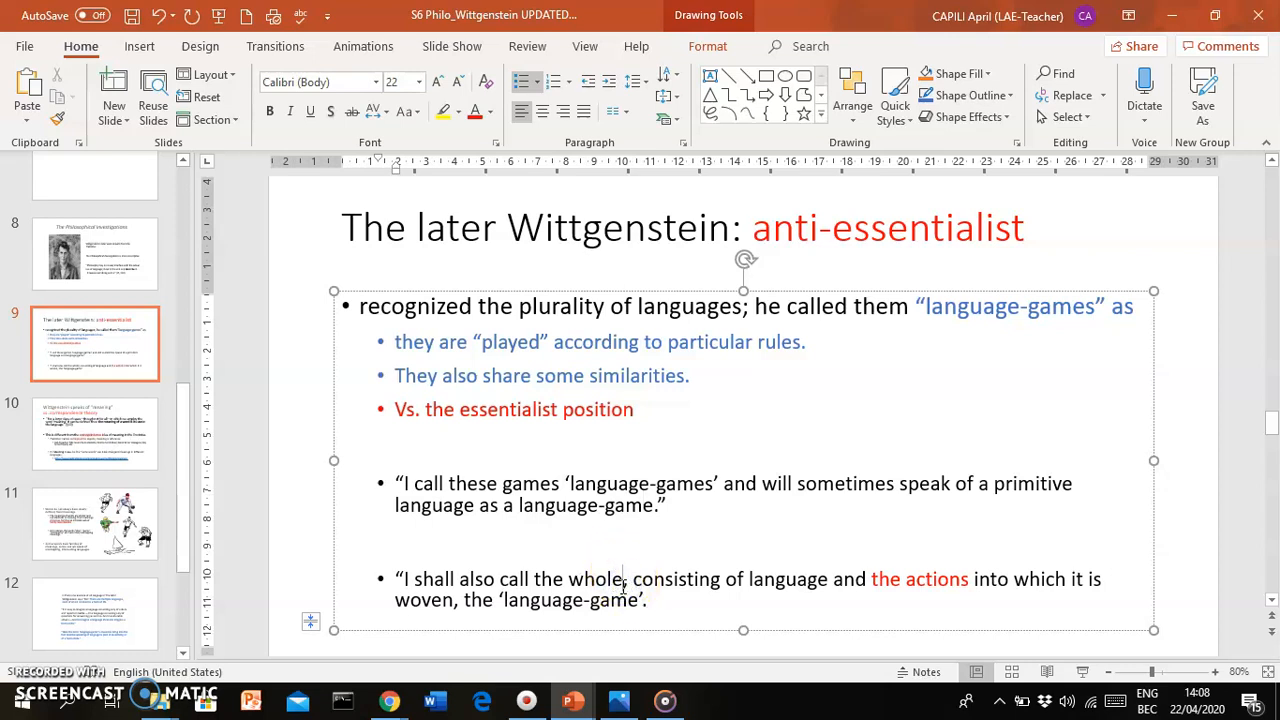
mouse_move(638, 599)
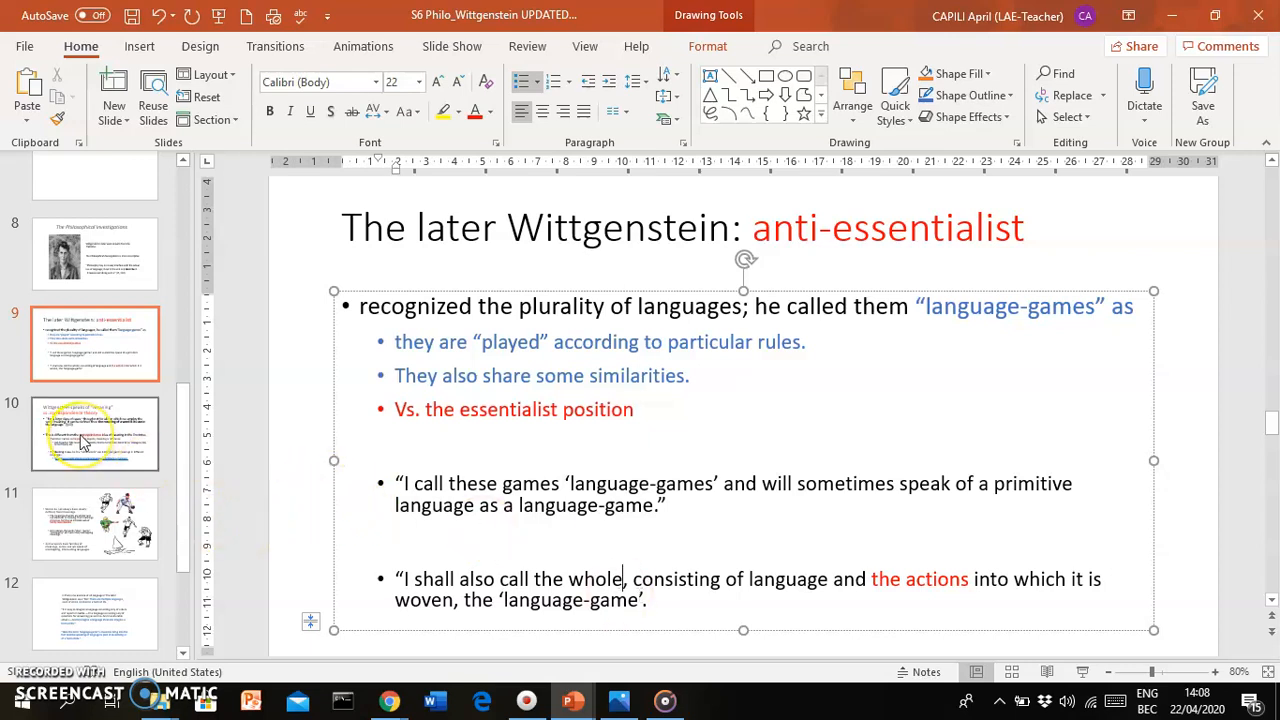
left_click(95, 433)
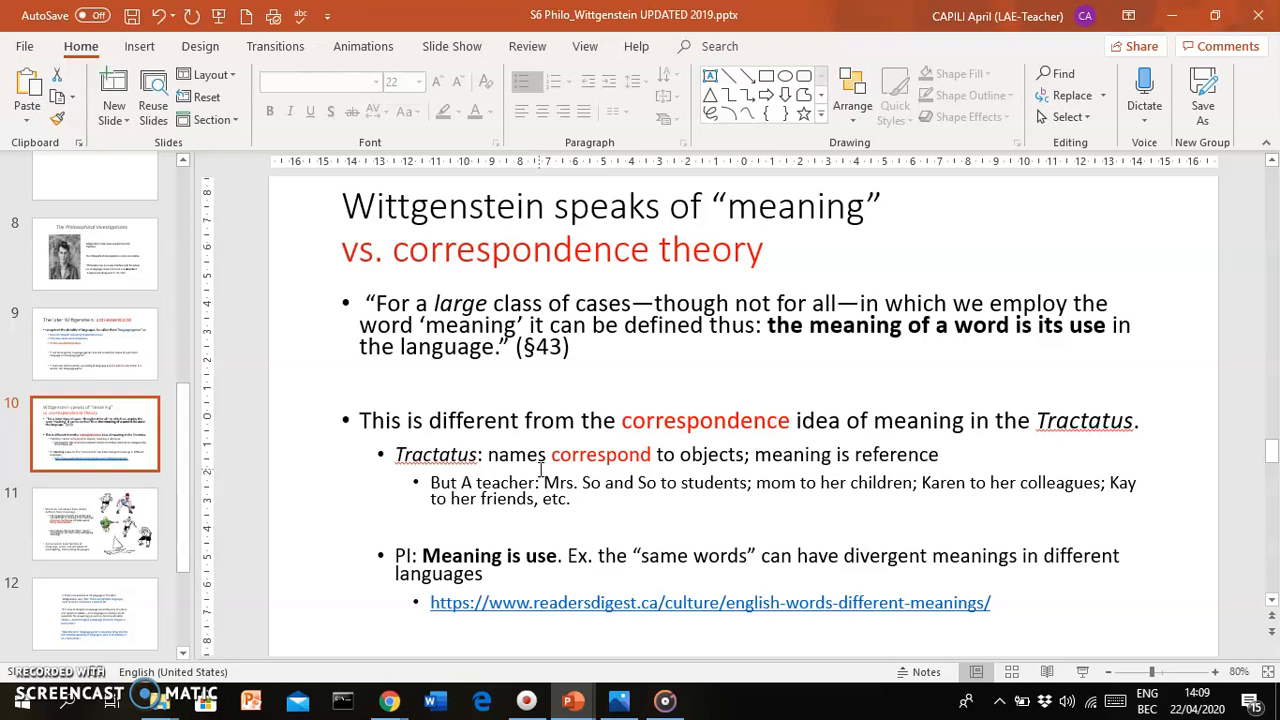
mouse_move(435, 600)
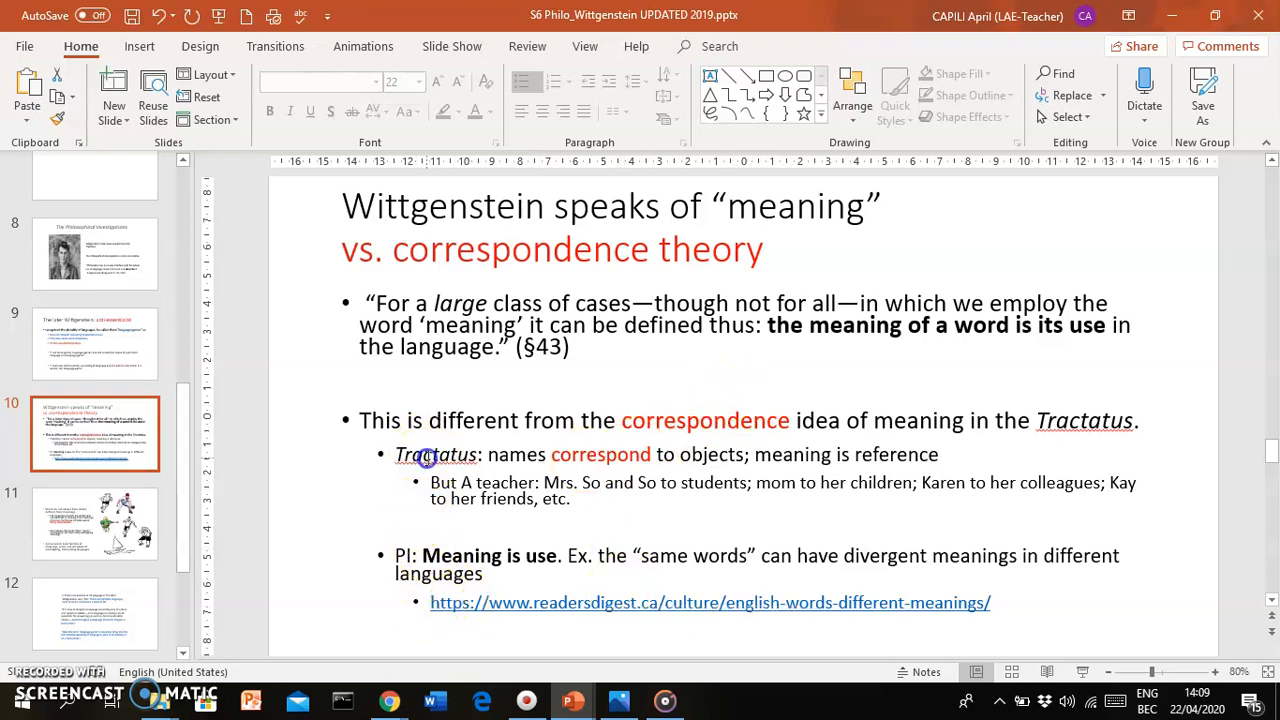
double_click(435, 454)
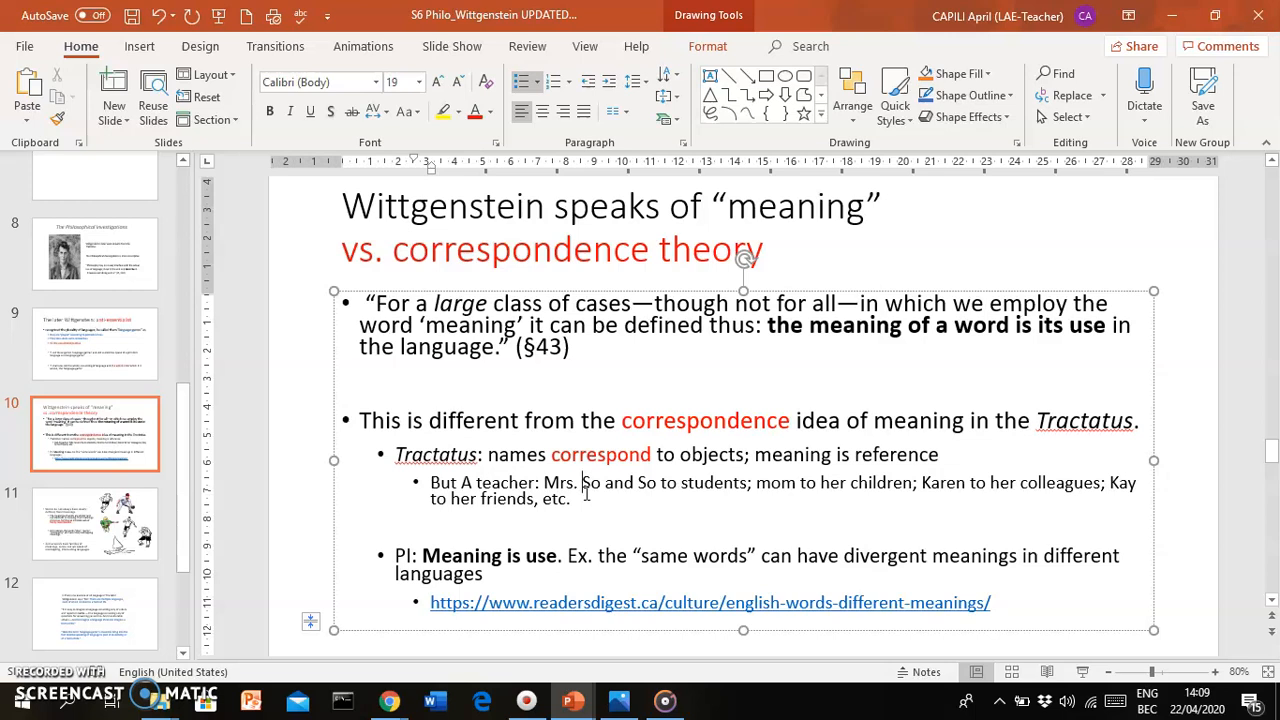
mouse_move(591, 508)
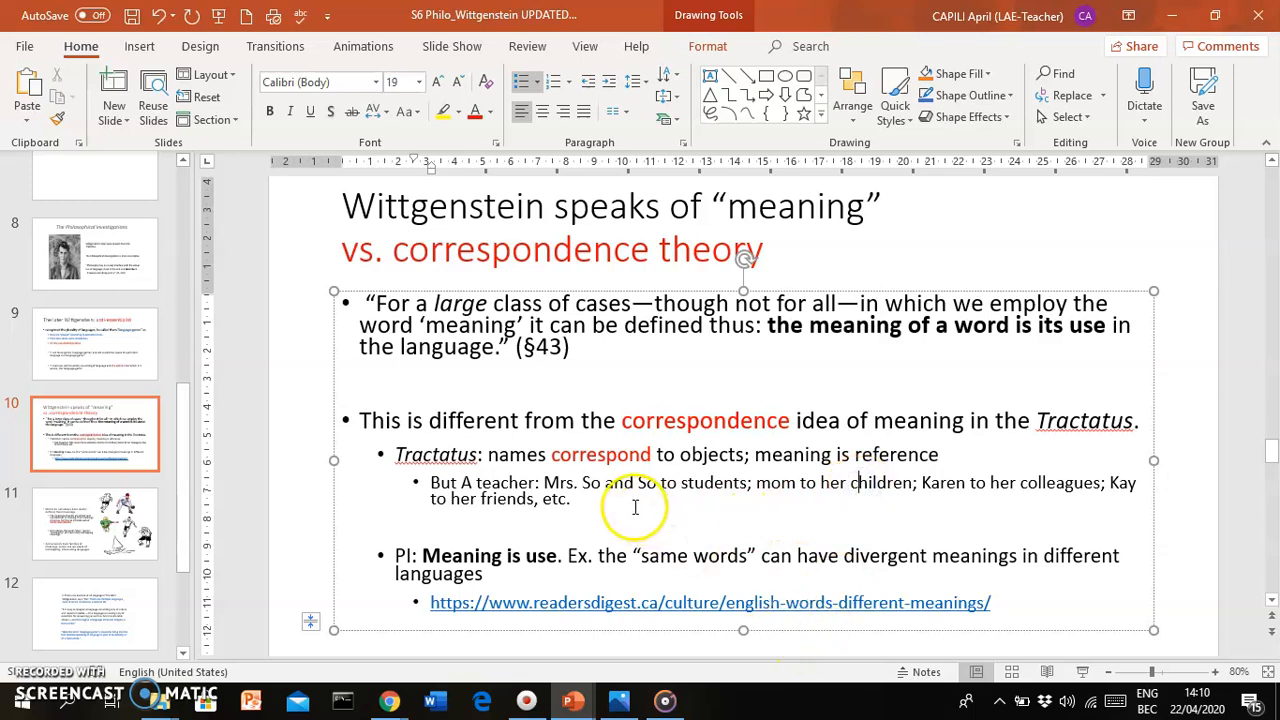
mouse_move(930, 522)
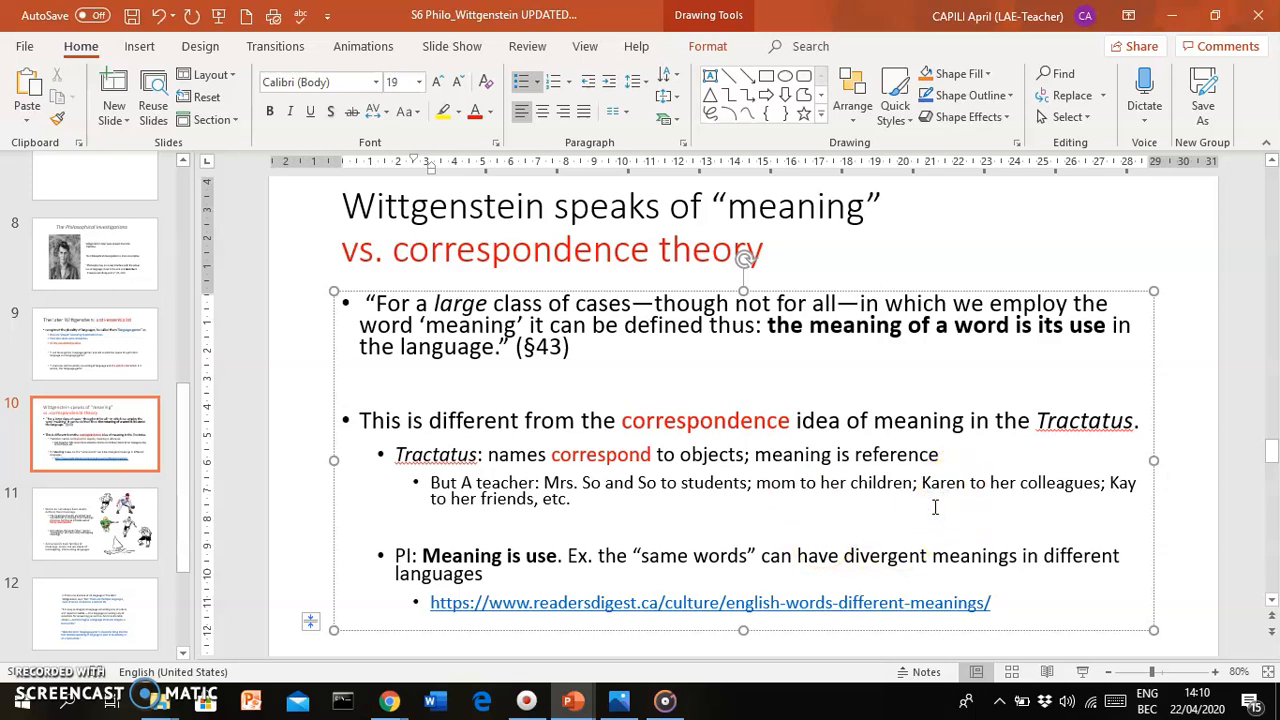
left_click(946, 483)
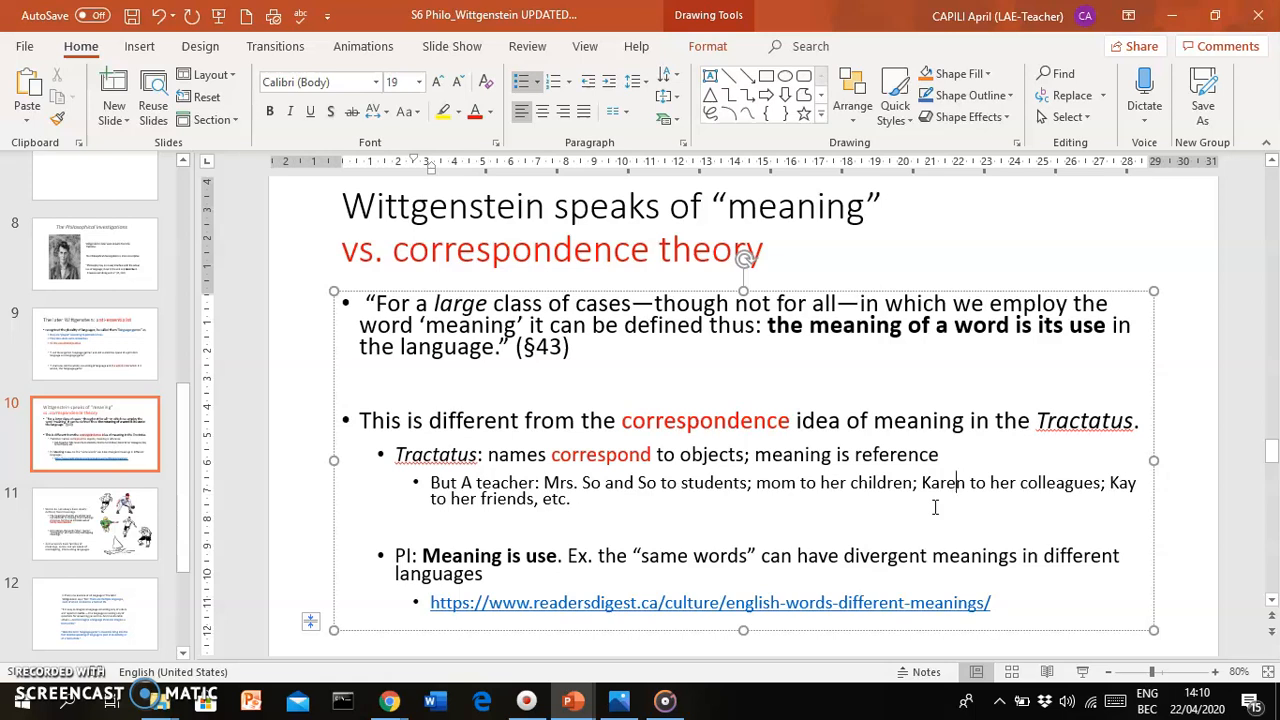
mouse_move(962, 527)
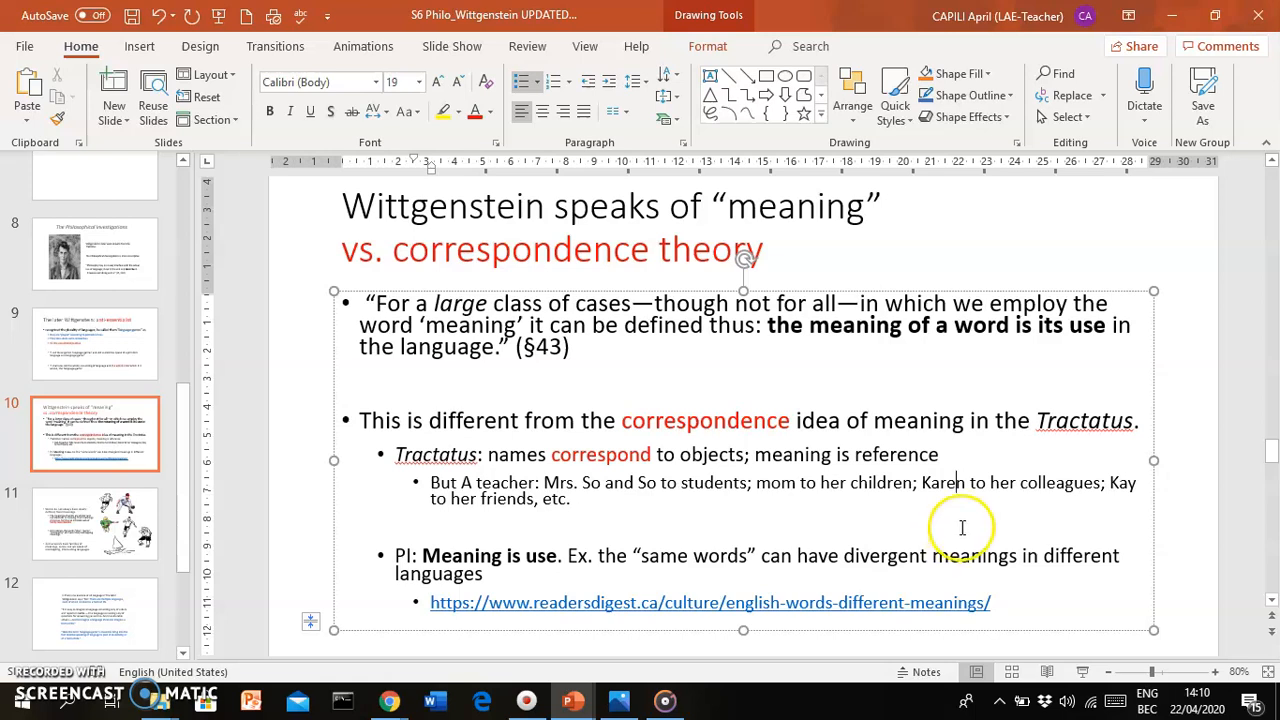
mouse_move(963, 527)
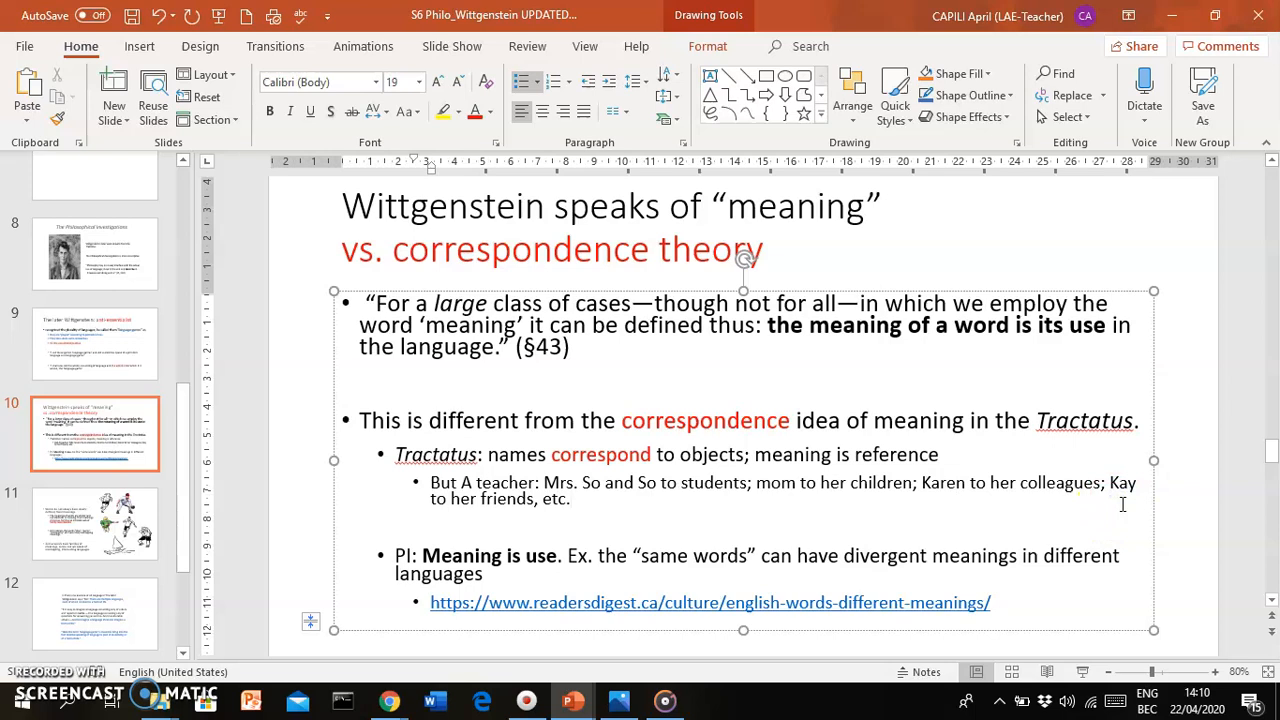
mouse_move(1128, 508)
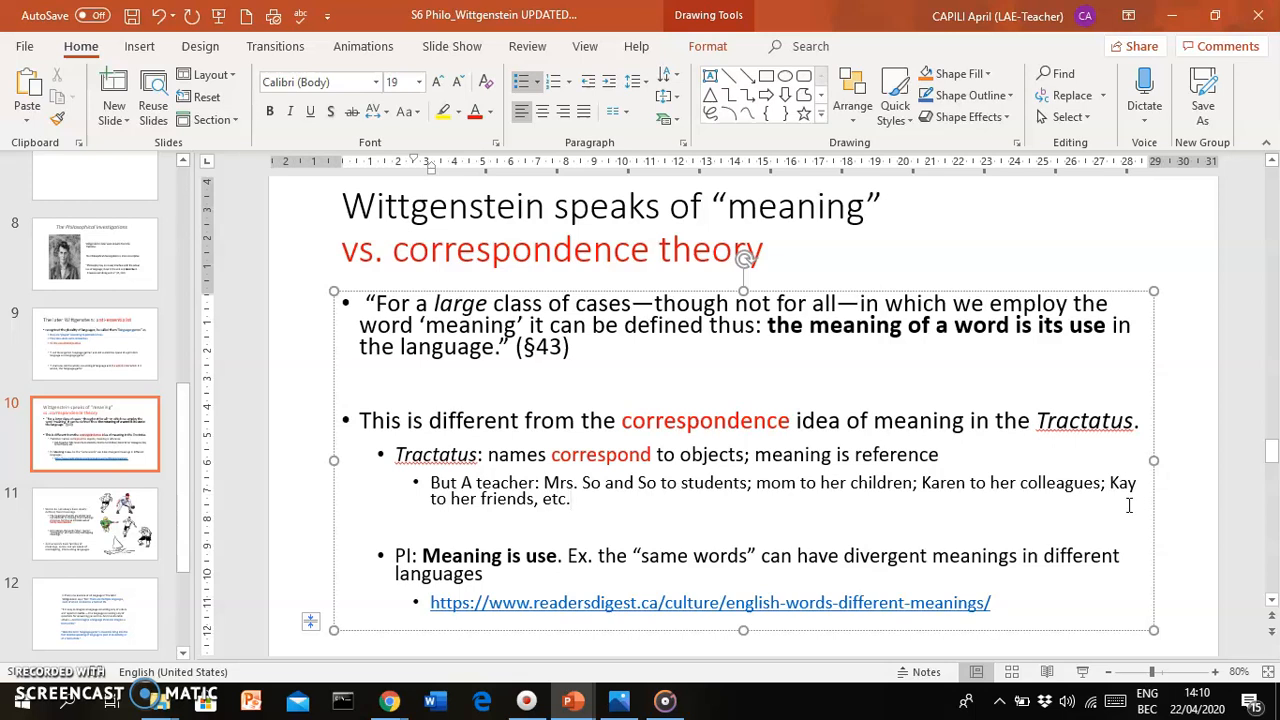
left_click(573, 498)
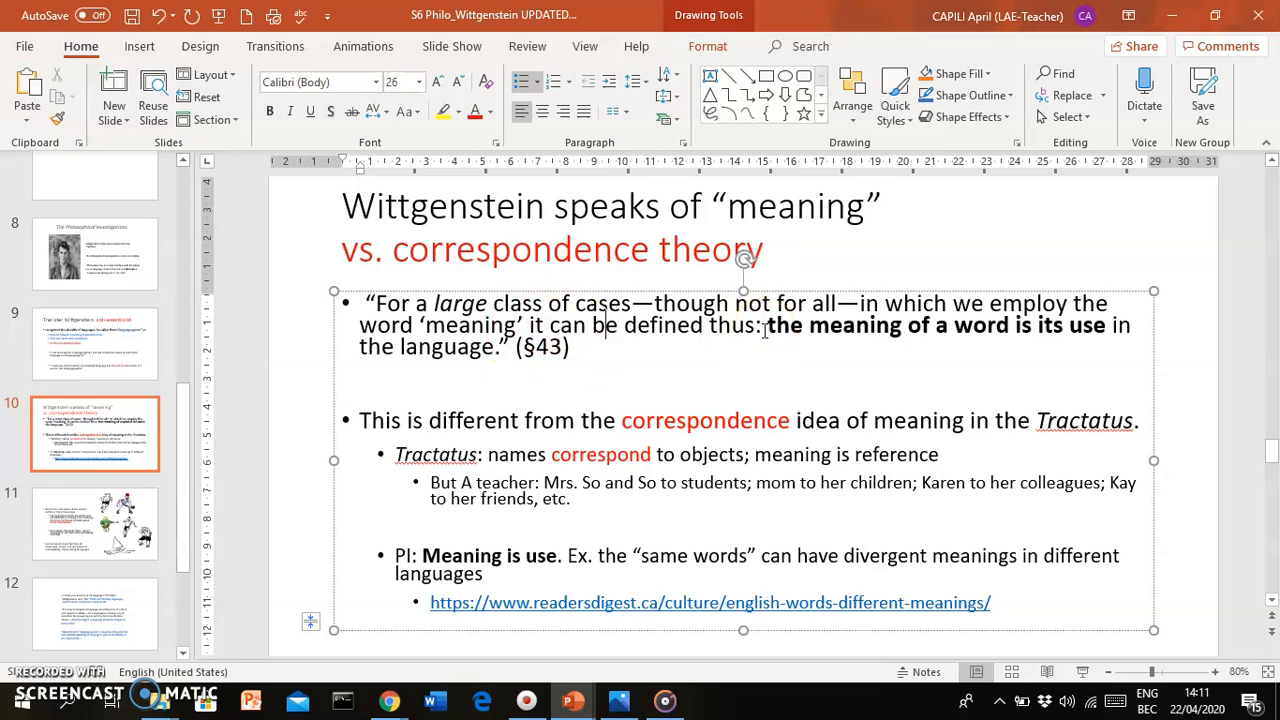
Step: Click in the PI bullet text and switch to the Reader's Digest article in Chrome
left_click(603, 324)
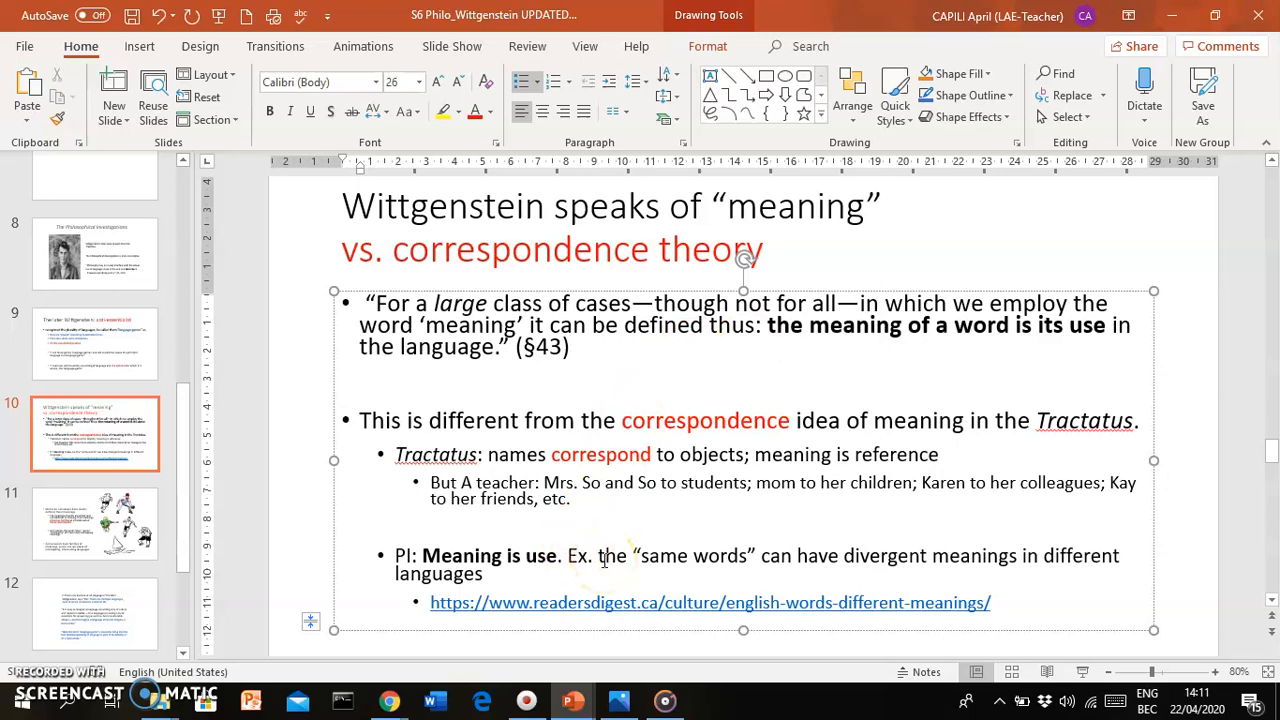
left_click(573, 347)
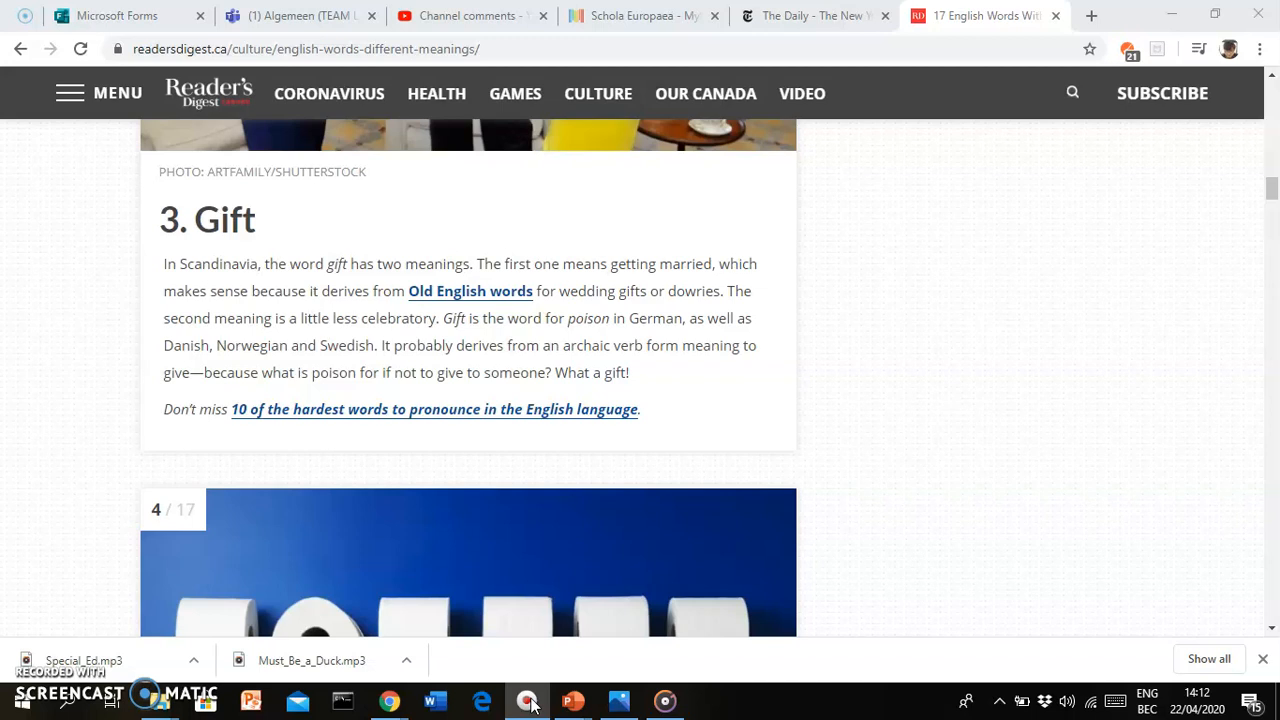
mouse_move(420, 645)
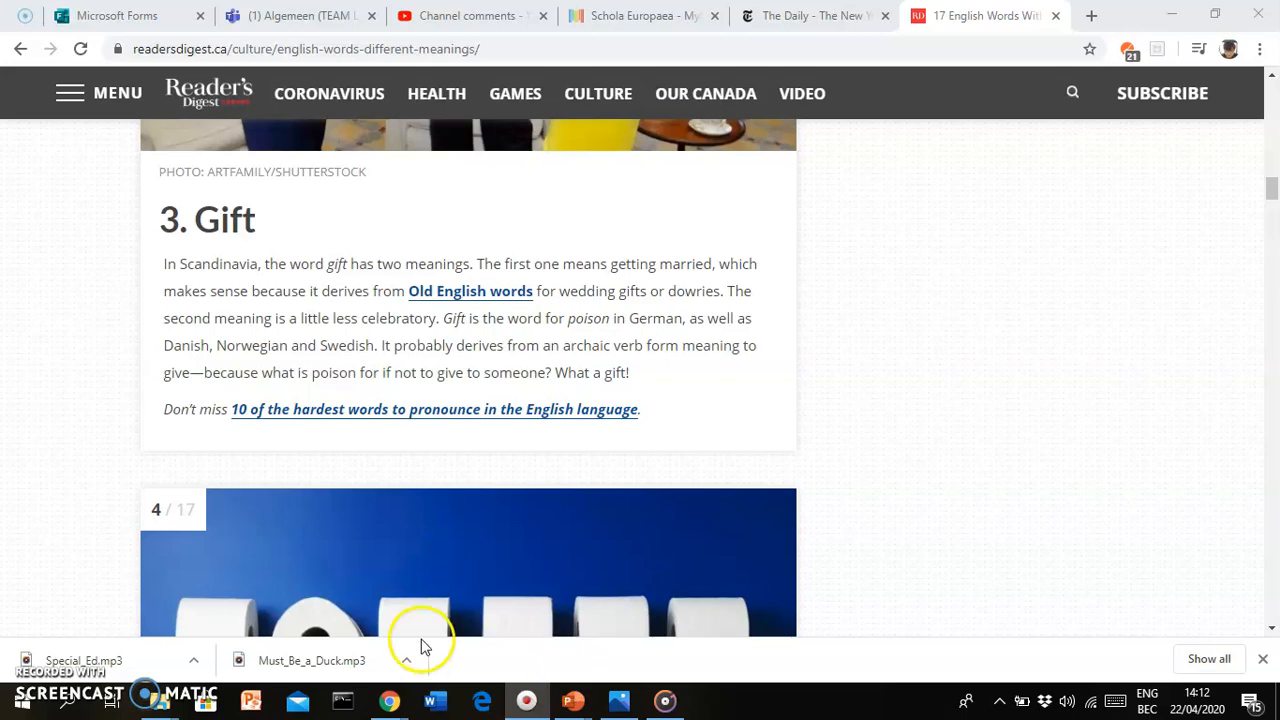
Step: Scroll the Reader's Digest article up to its title and back down to the Gift entry
scroll("up", 3)
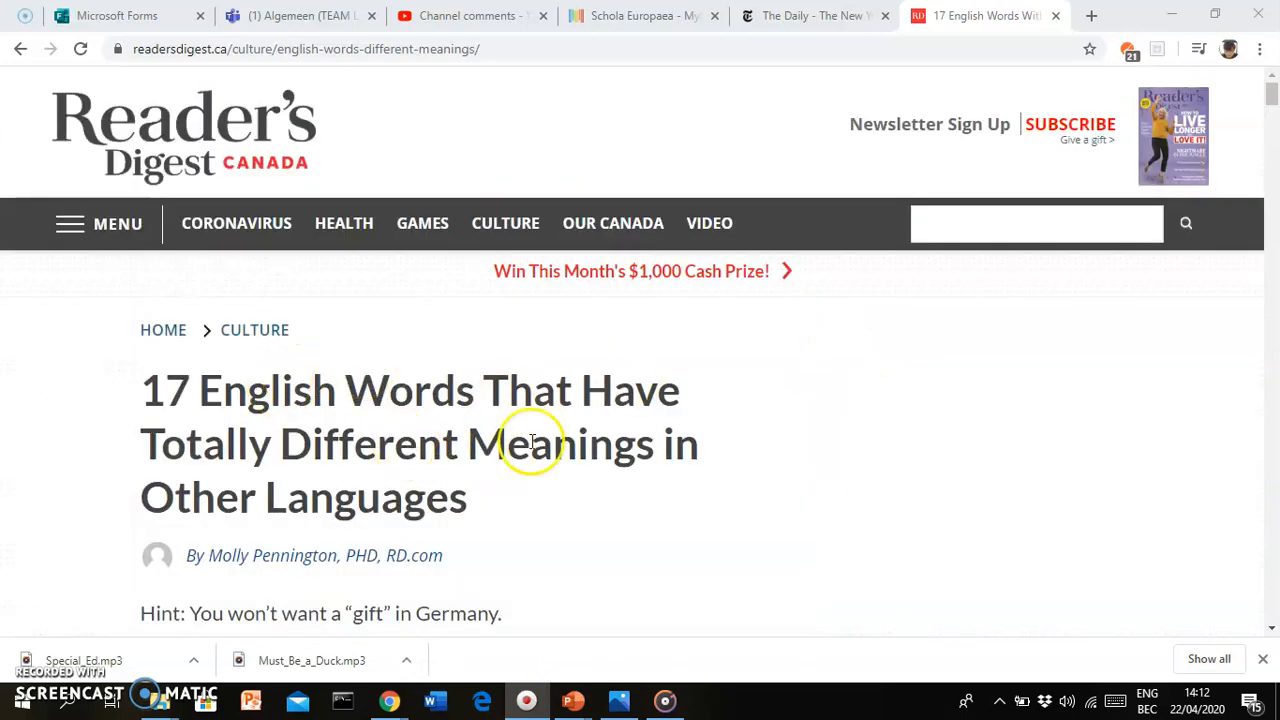
scroll("down", 3)
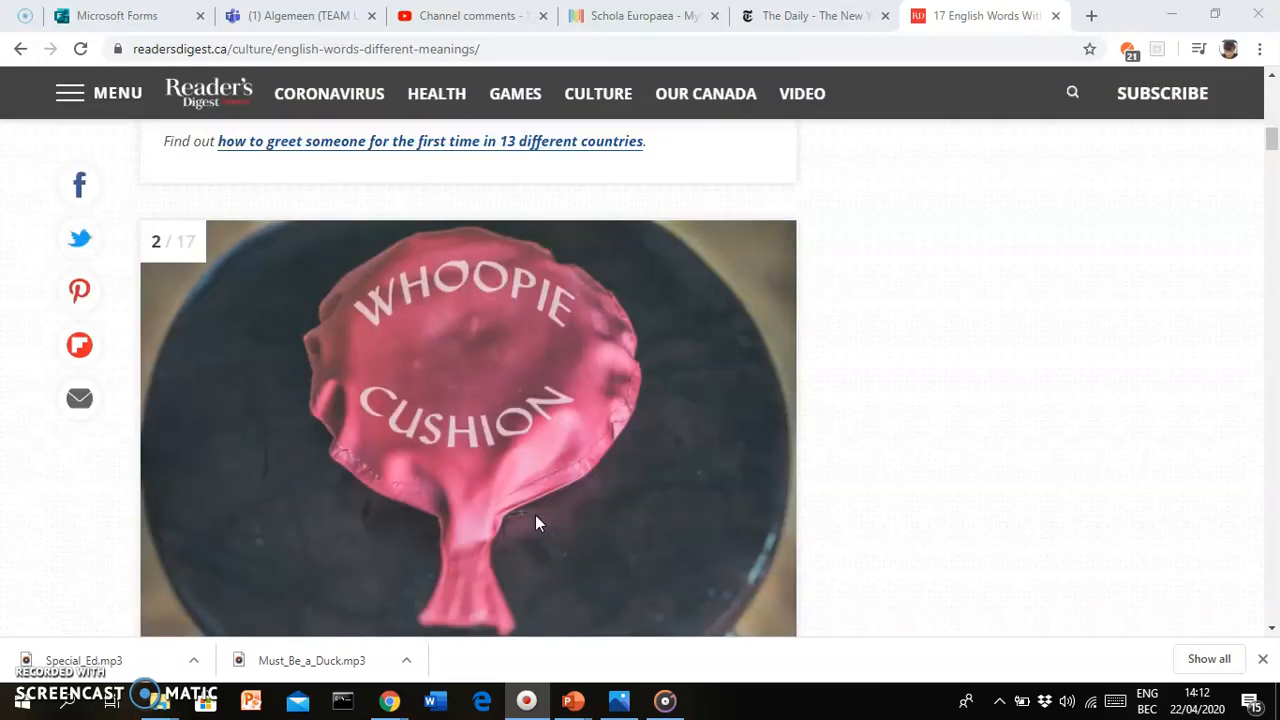
scroll("down", 3)
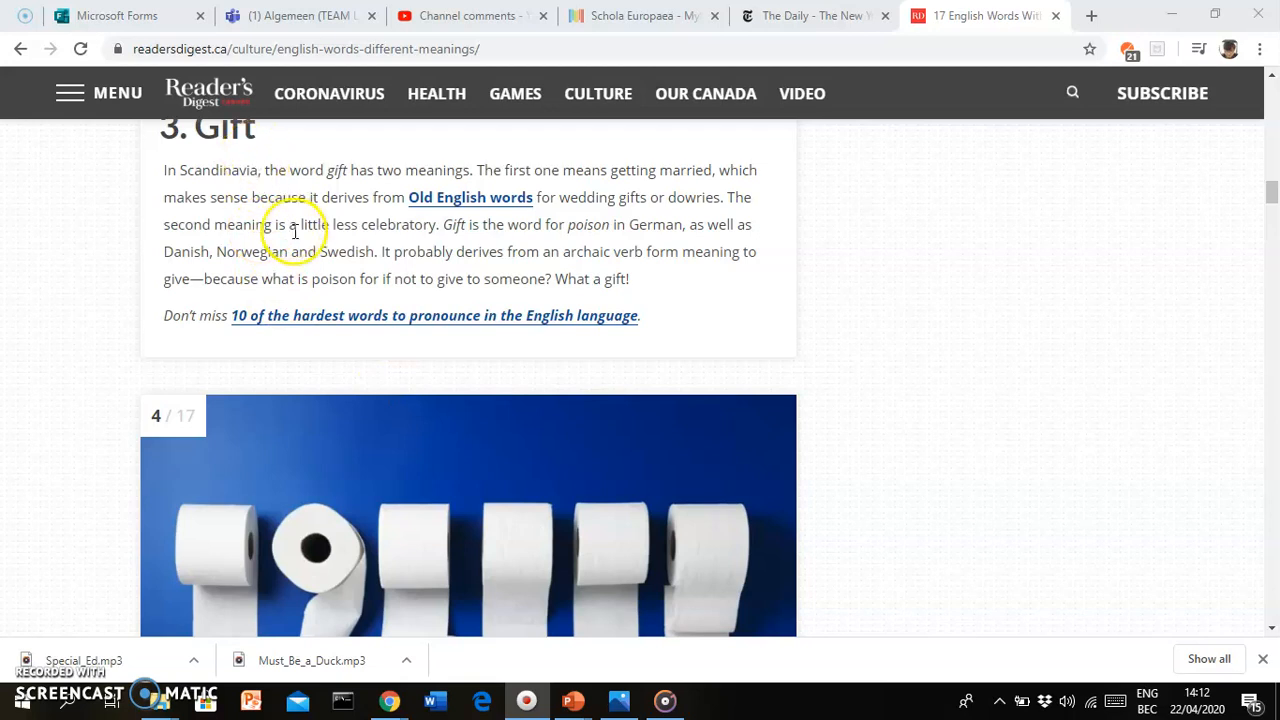
mouse_move(322, 164)
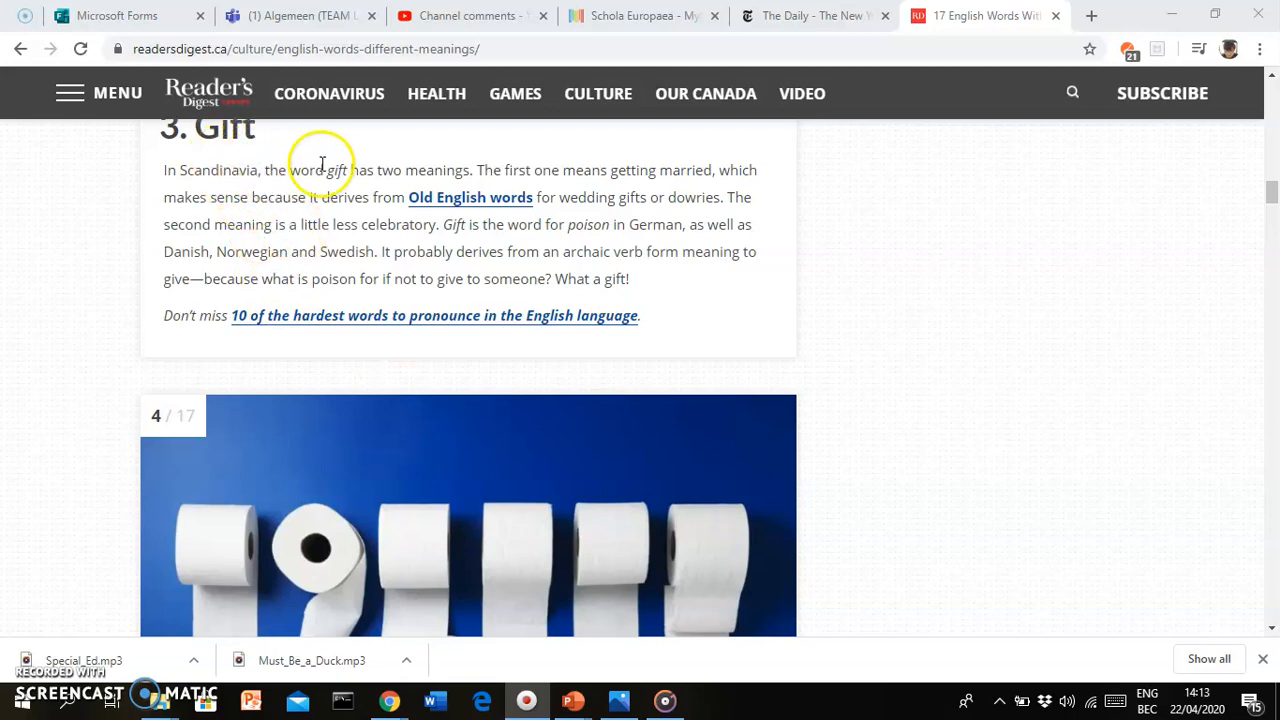
mouse_move(330, 194)
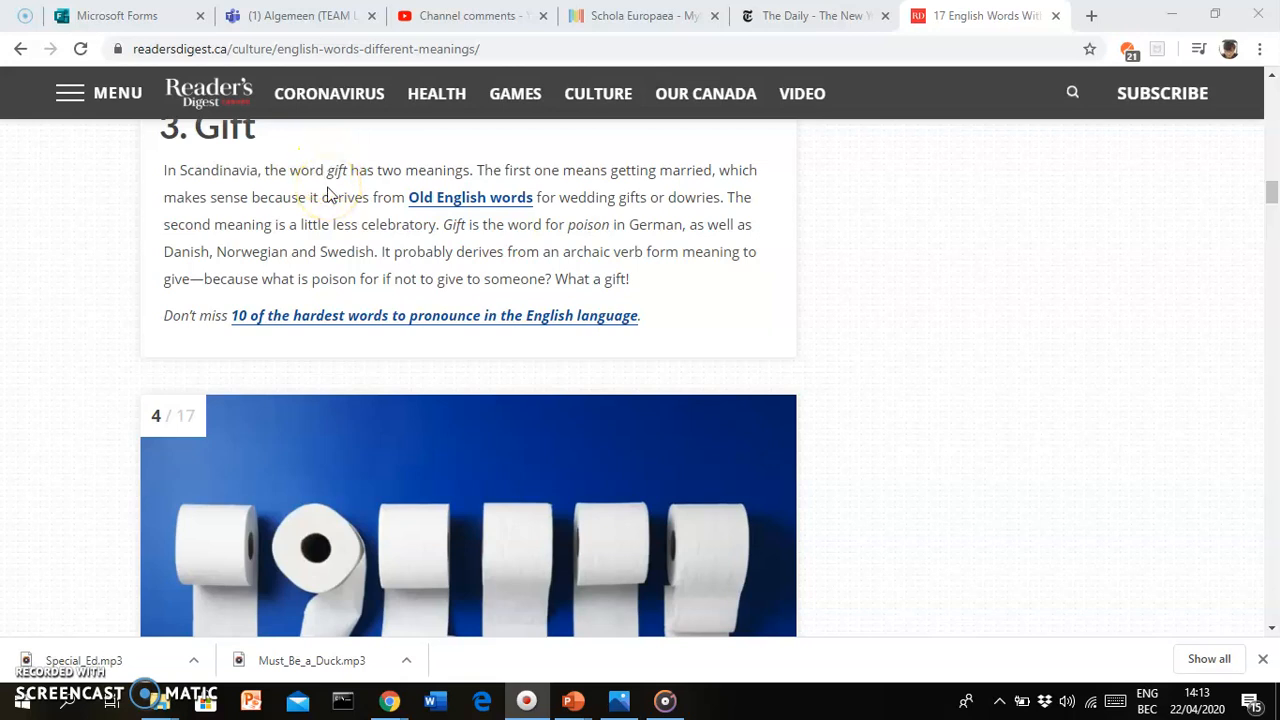
mouse_move(657, 350)
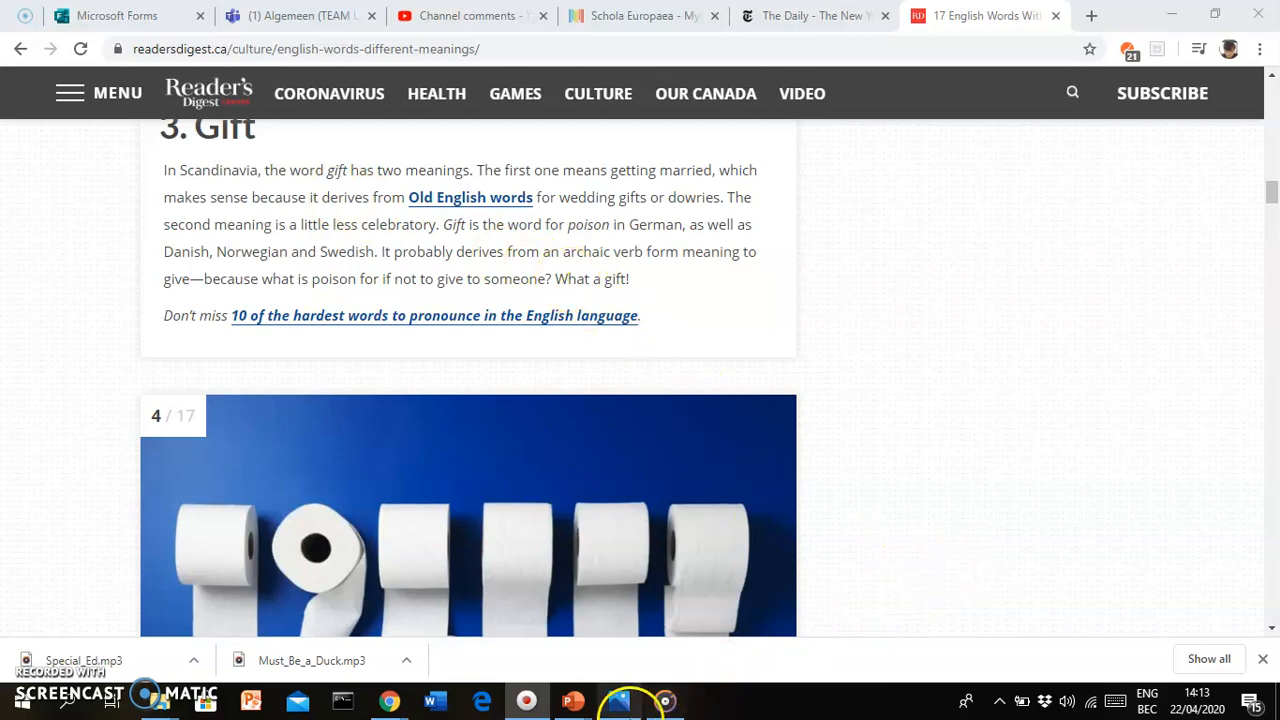
mouse_move(943, 617)
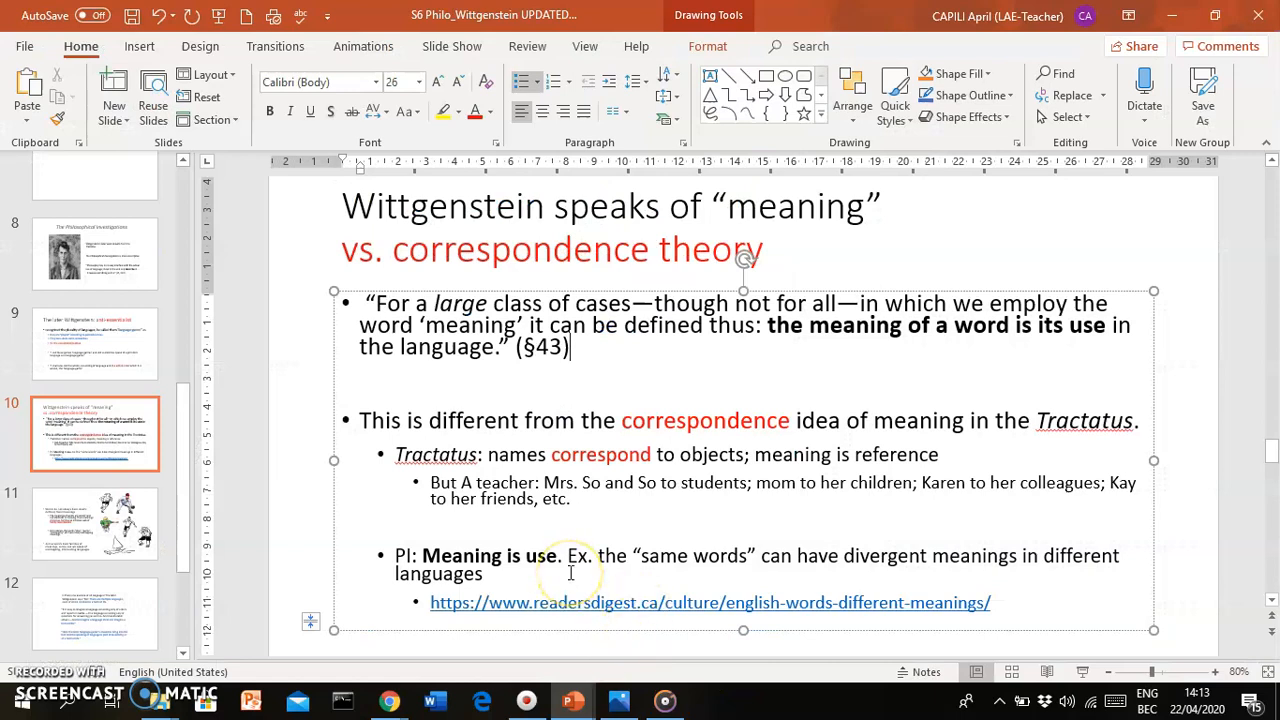
left_click(95, 523)
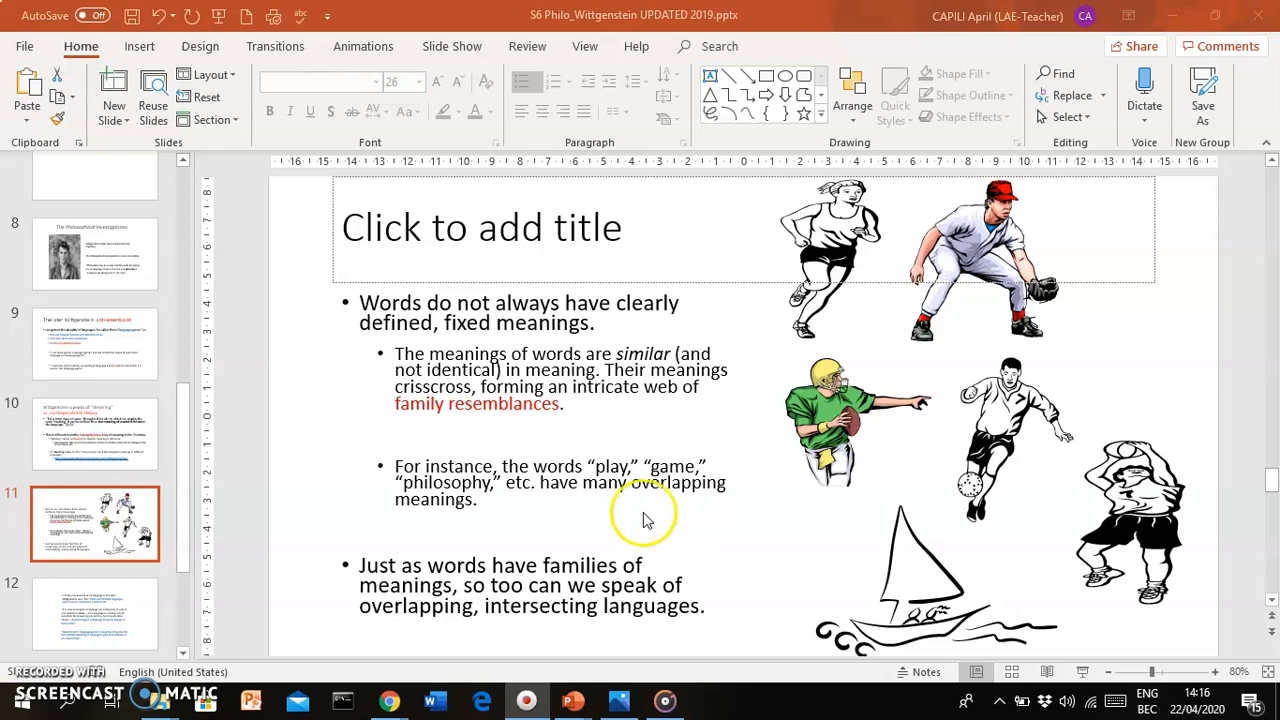
mouse_move(630, 524)
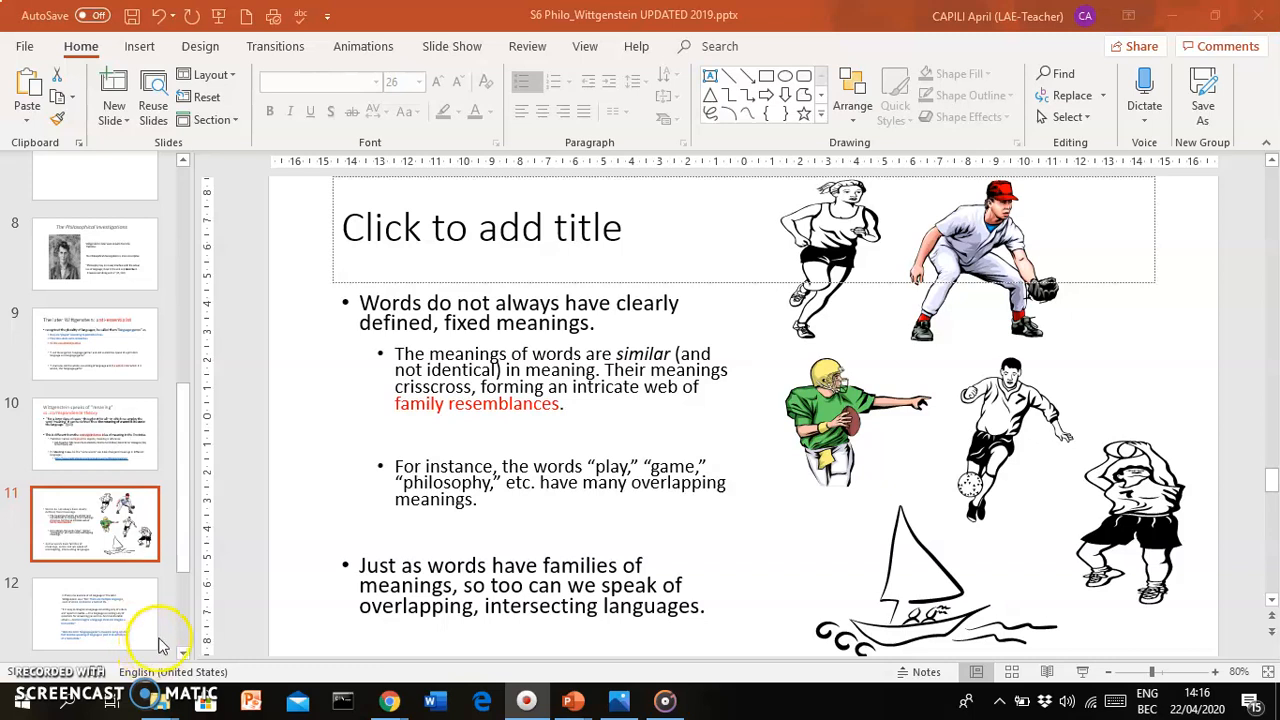
mouse_move(163, 642)
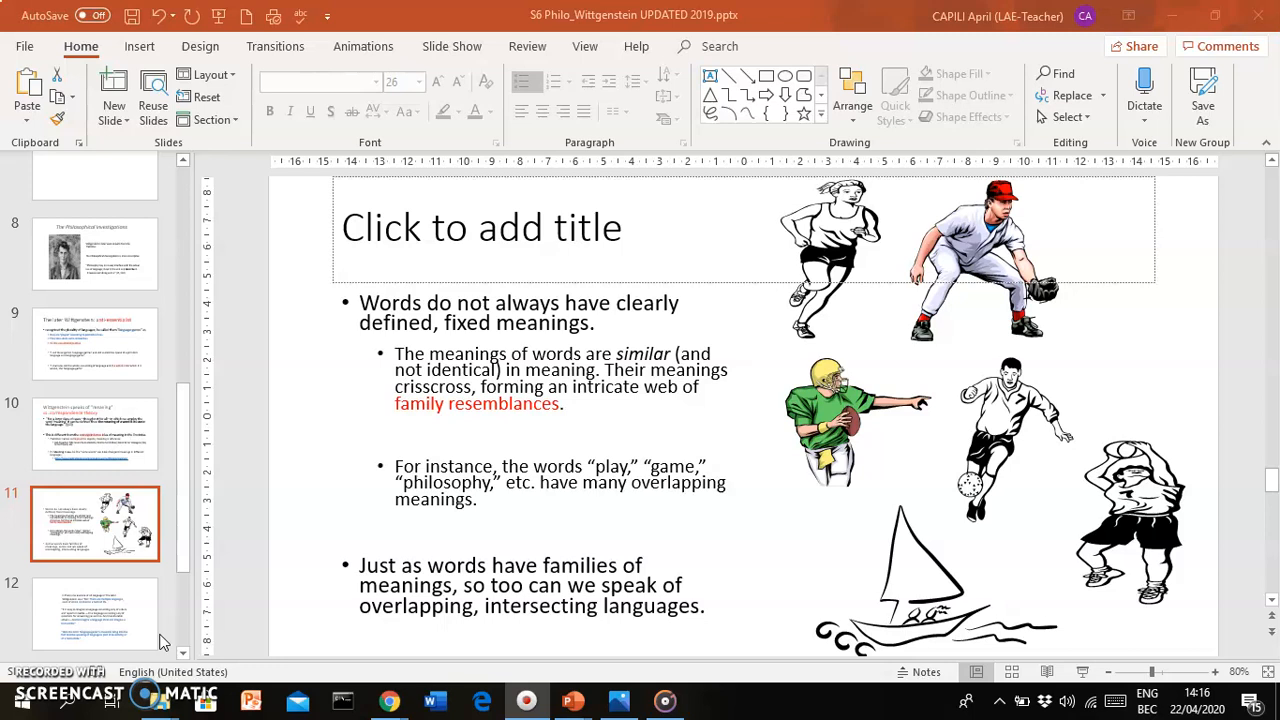
mouse_move(212, 645)
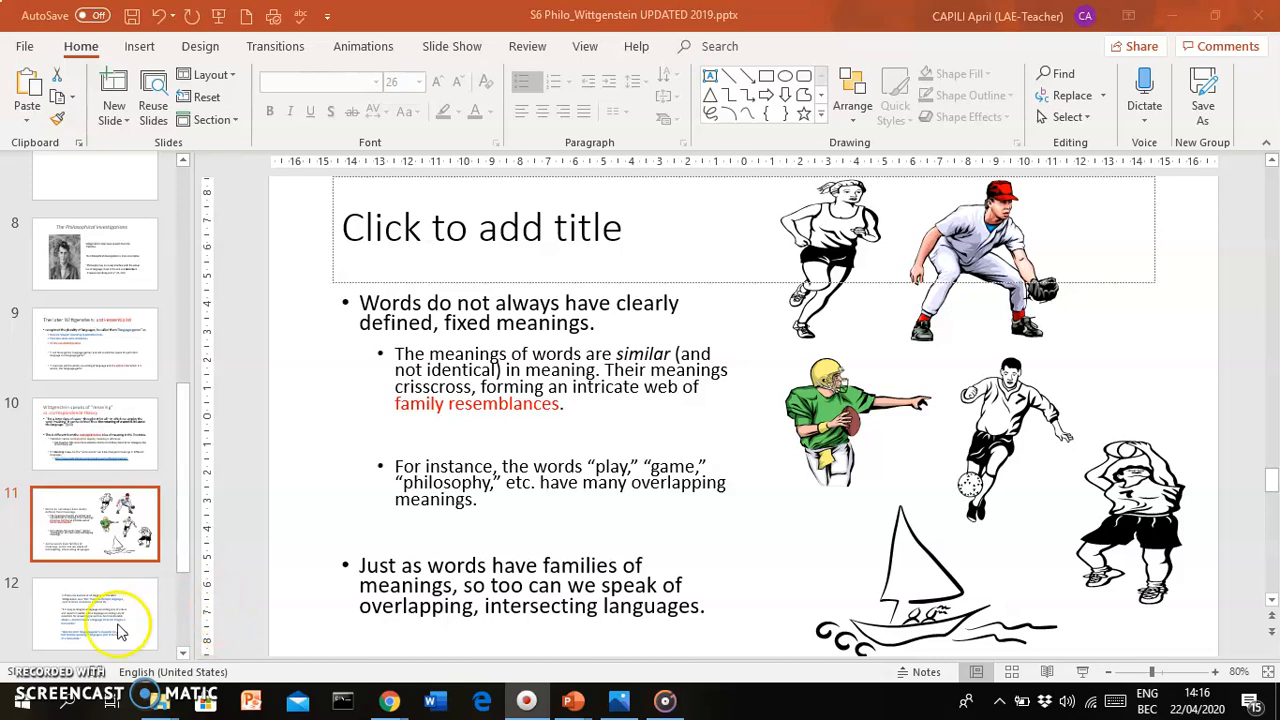
Step: Show slide 12 on languages tied to forms of life and click into its quotation
left_click(95, 613)
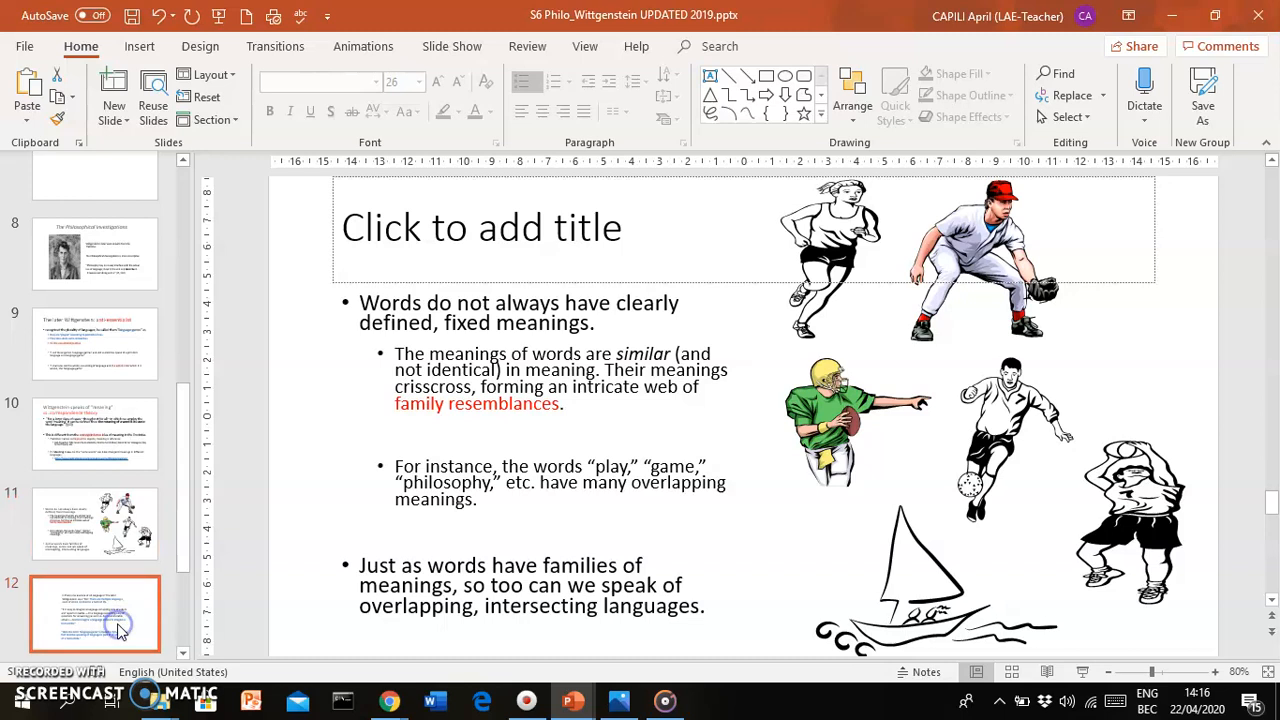
left_click(95, 613)
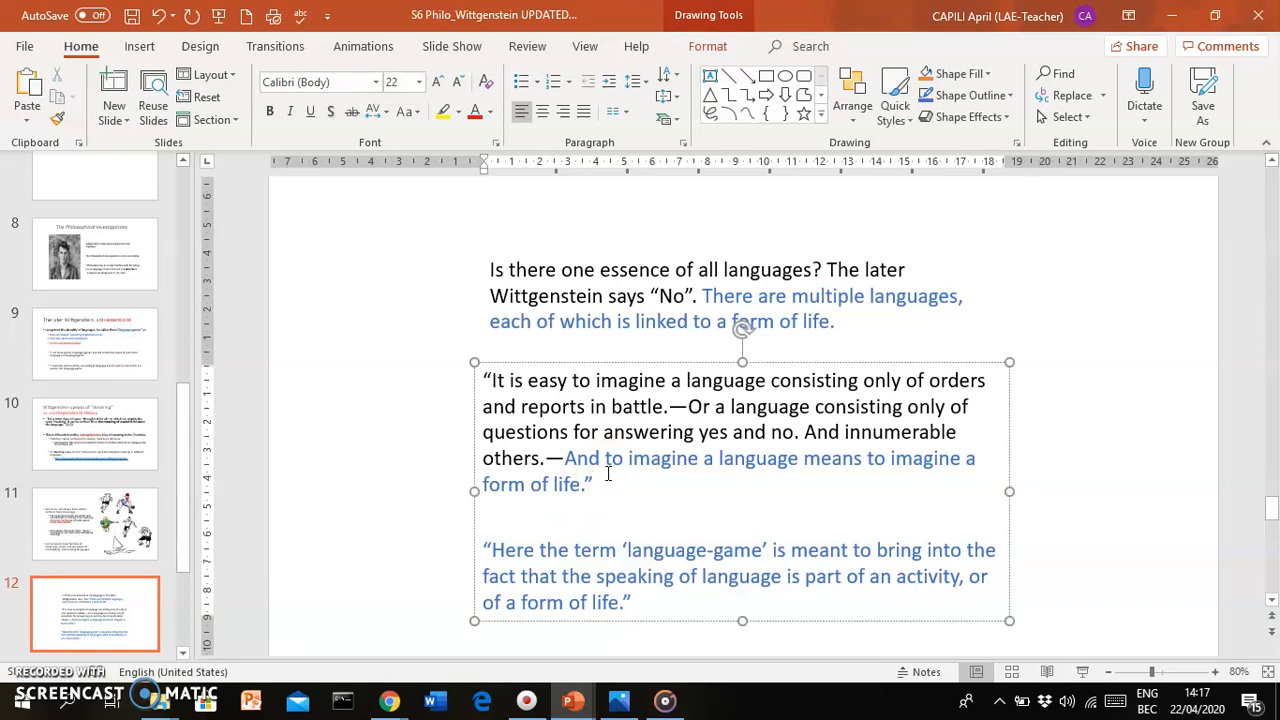
left_click(592, 484)
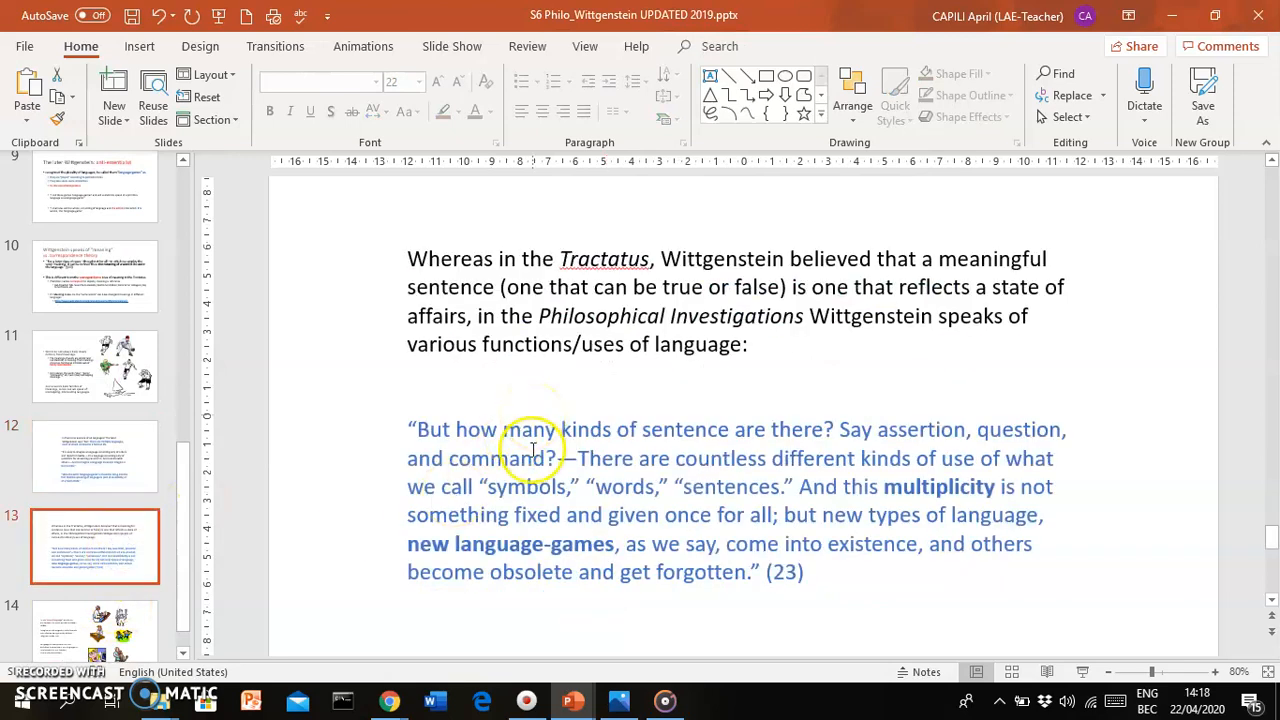
mouse_move(730, 514)
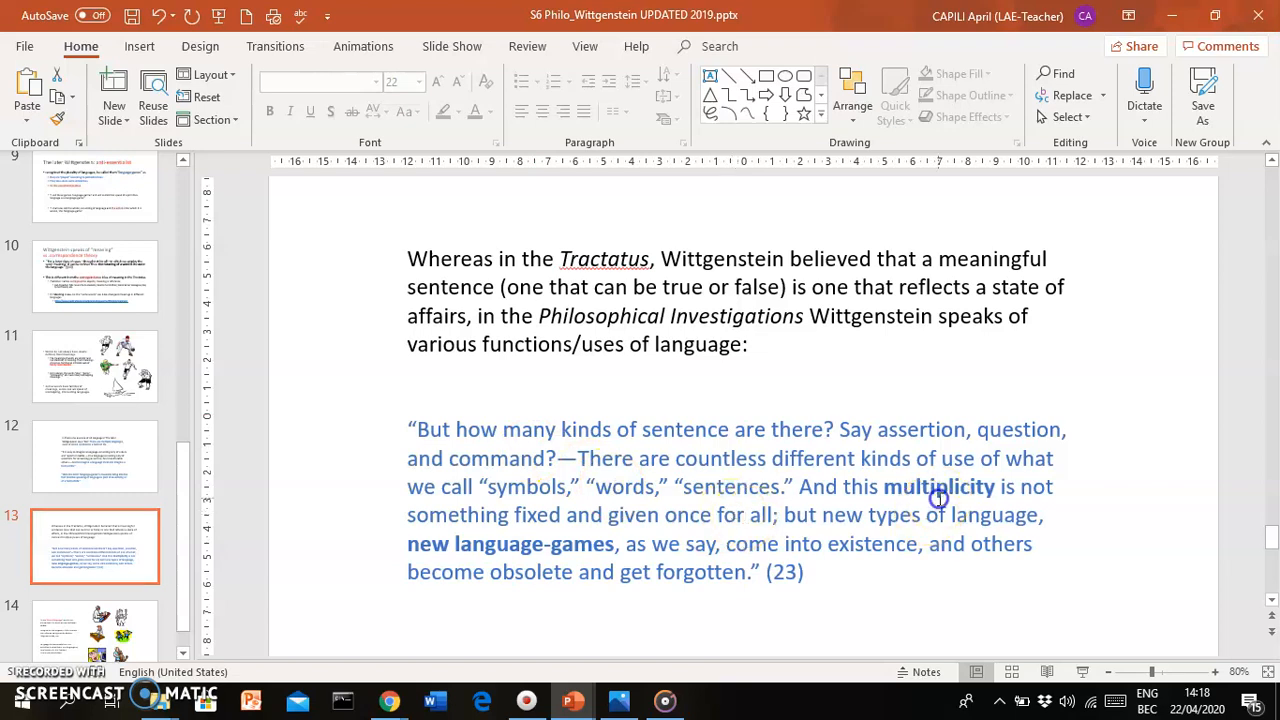
Step: Place the cursor in slide 13's quoted passage, near the text about new language-games
left_click(938, 514)
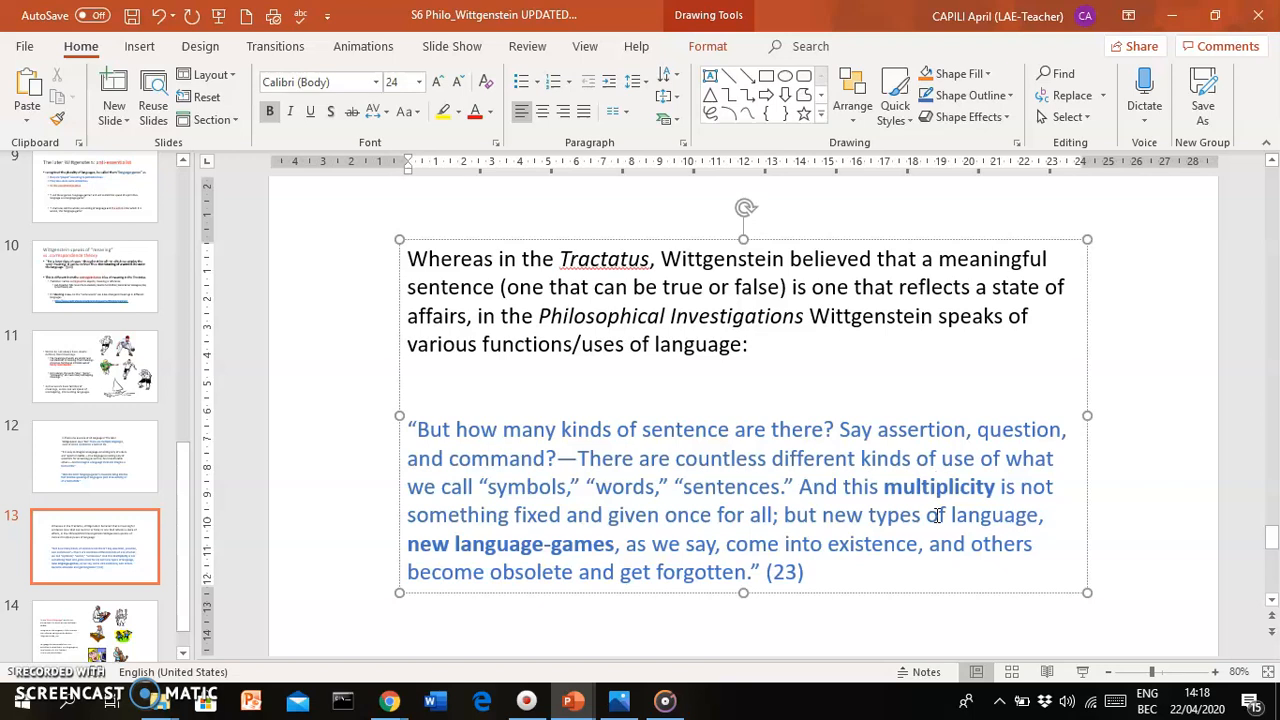
left_click(935, 487)
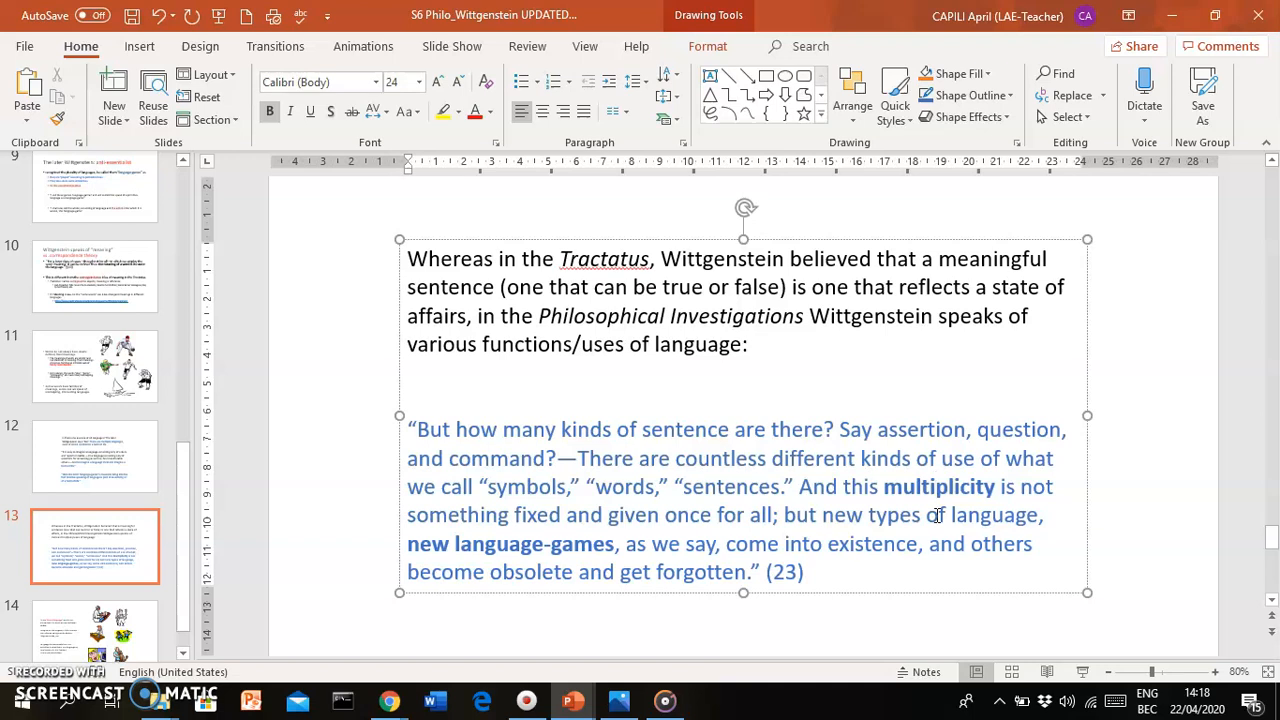
left_click(936, 487)
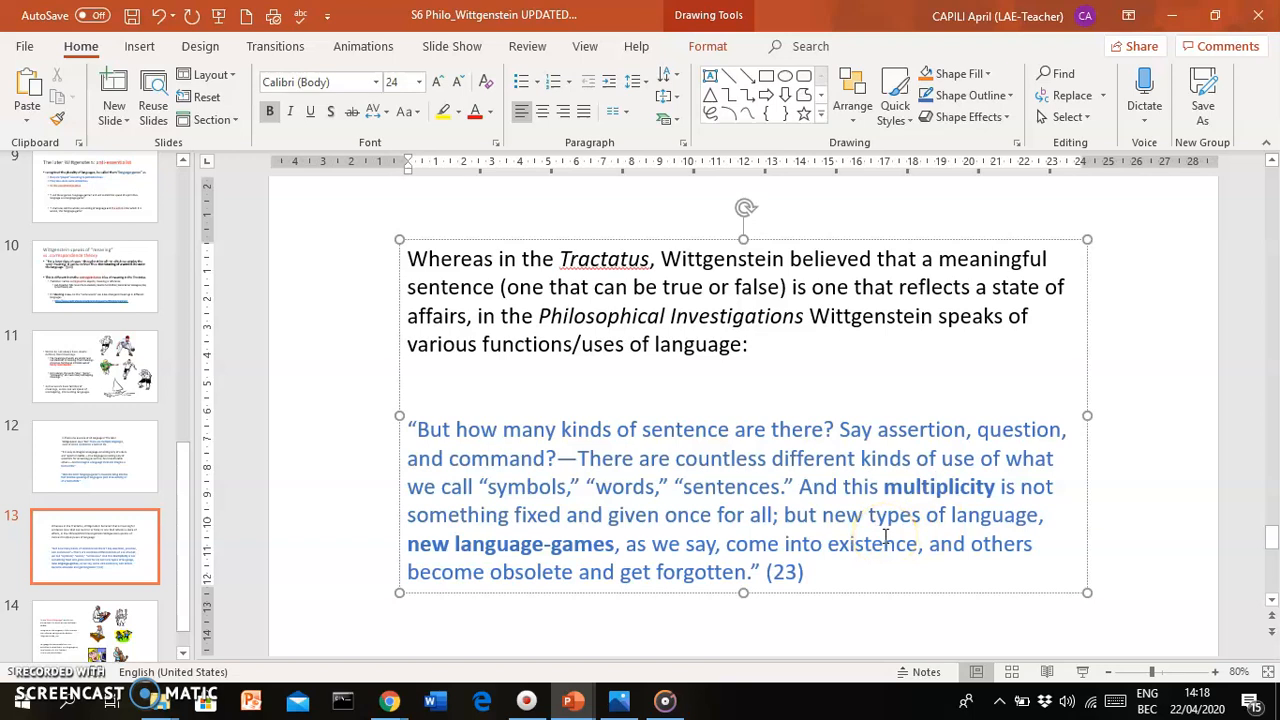
left_click(934, 487)
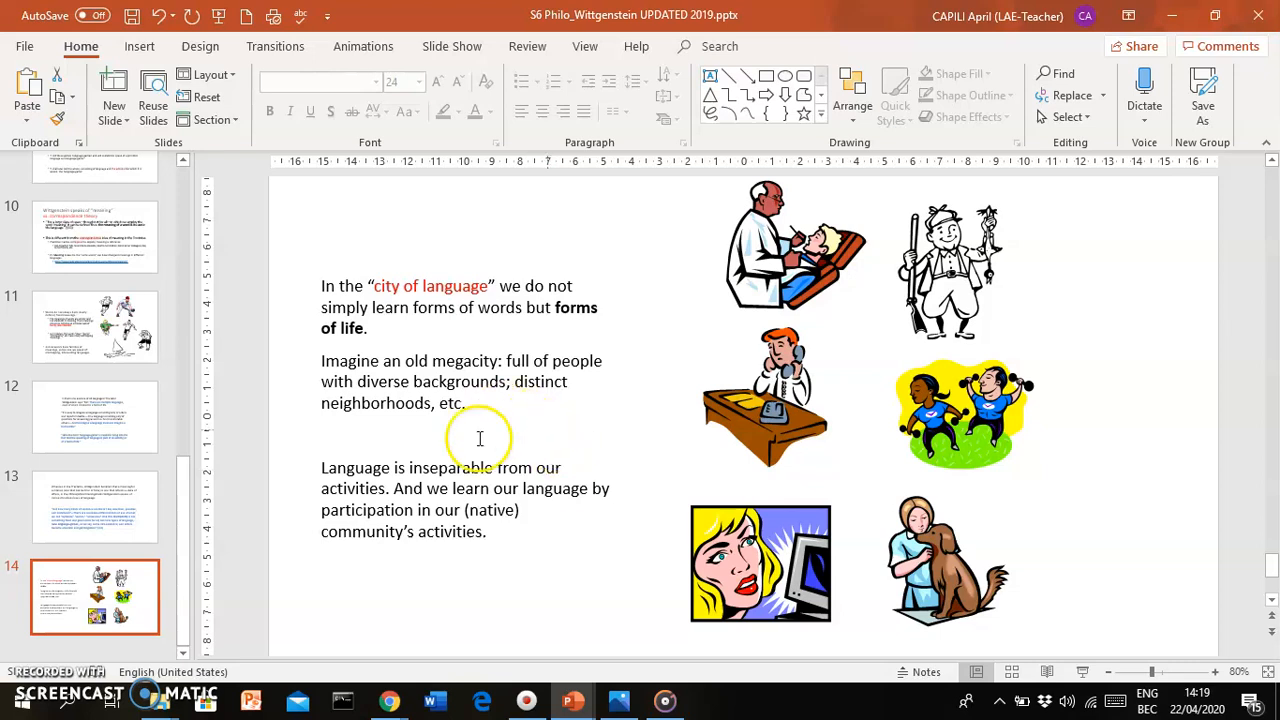
left_click(465, 450)
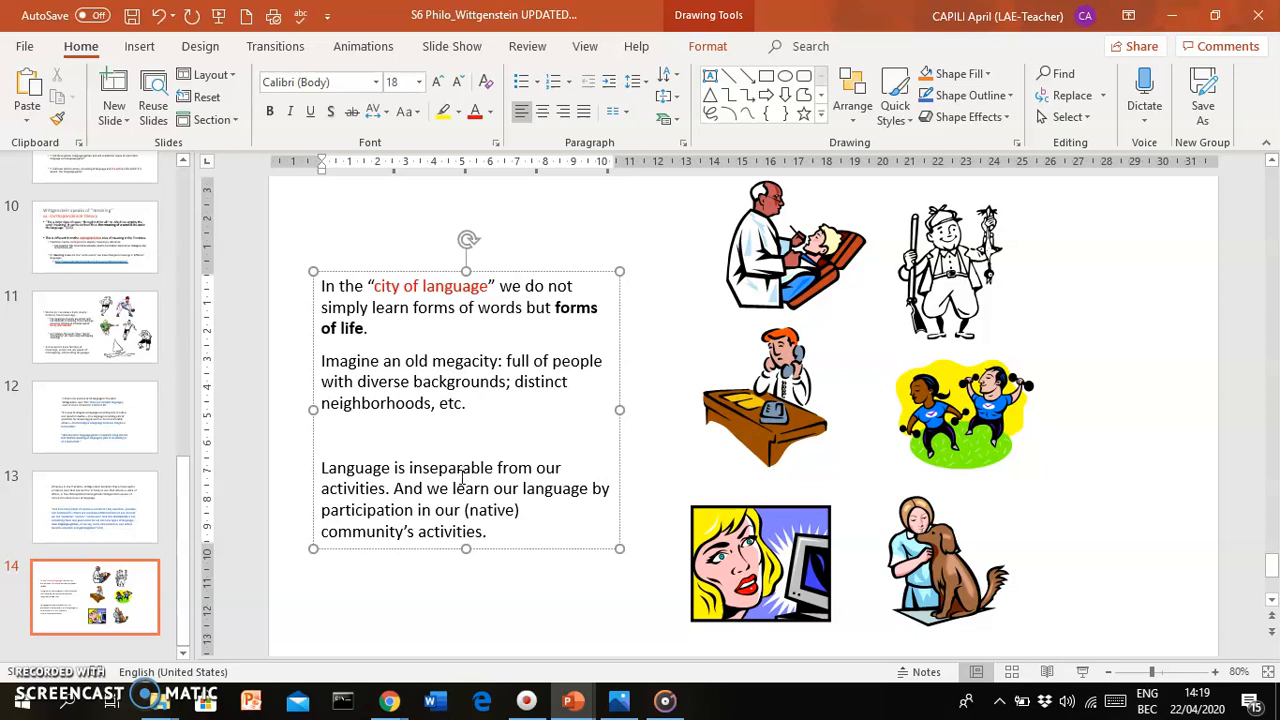
left_click(461, 468)
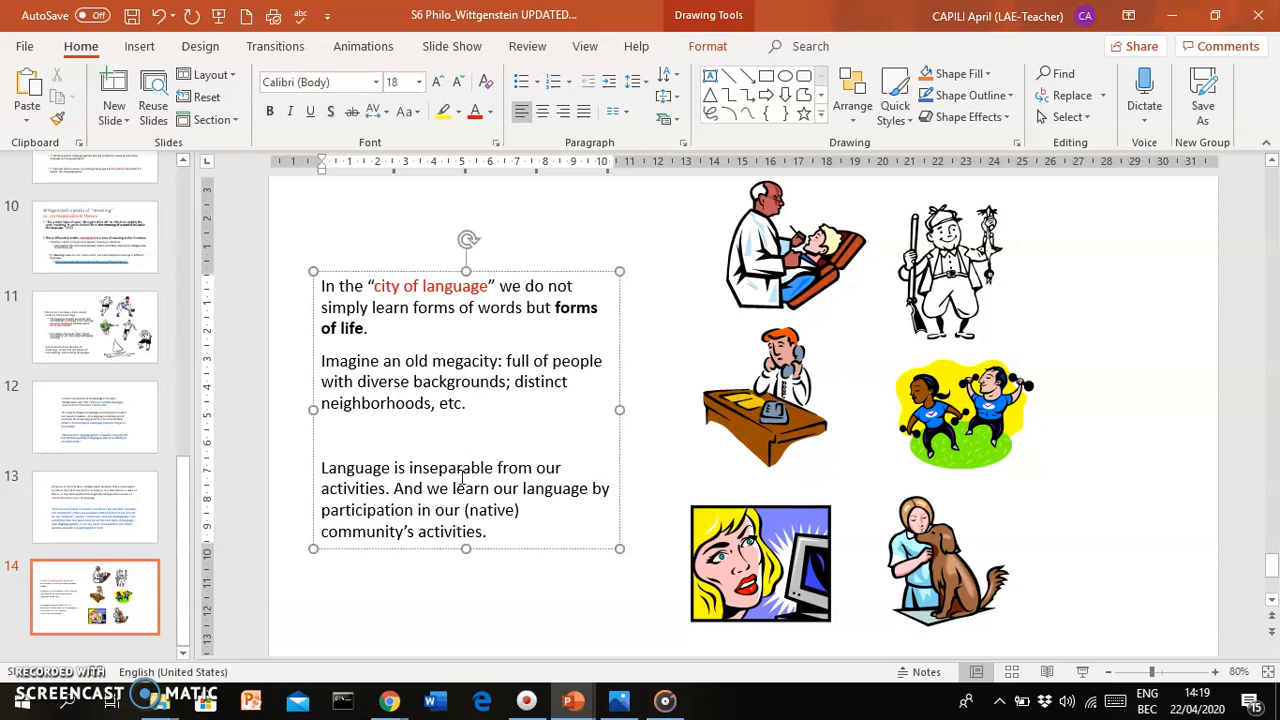
left_click(461, 467)
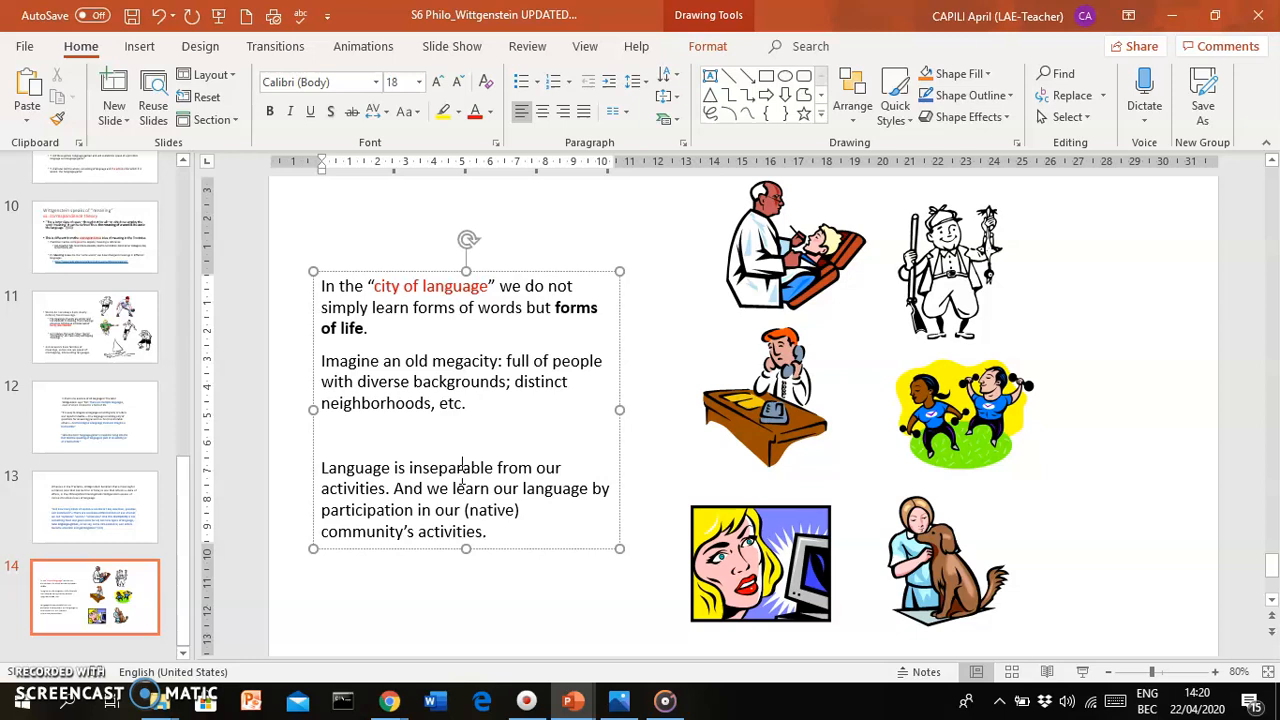
mouse_move(315, 620)
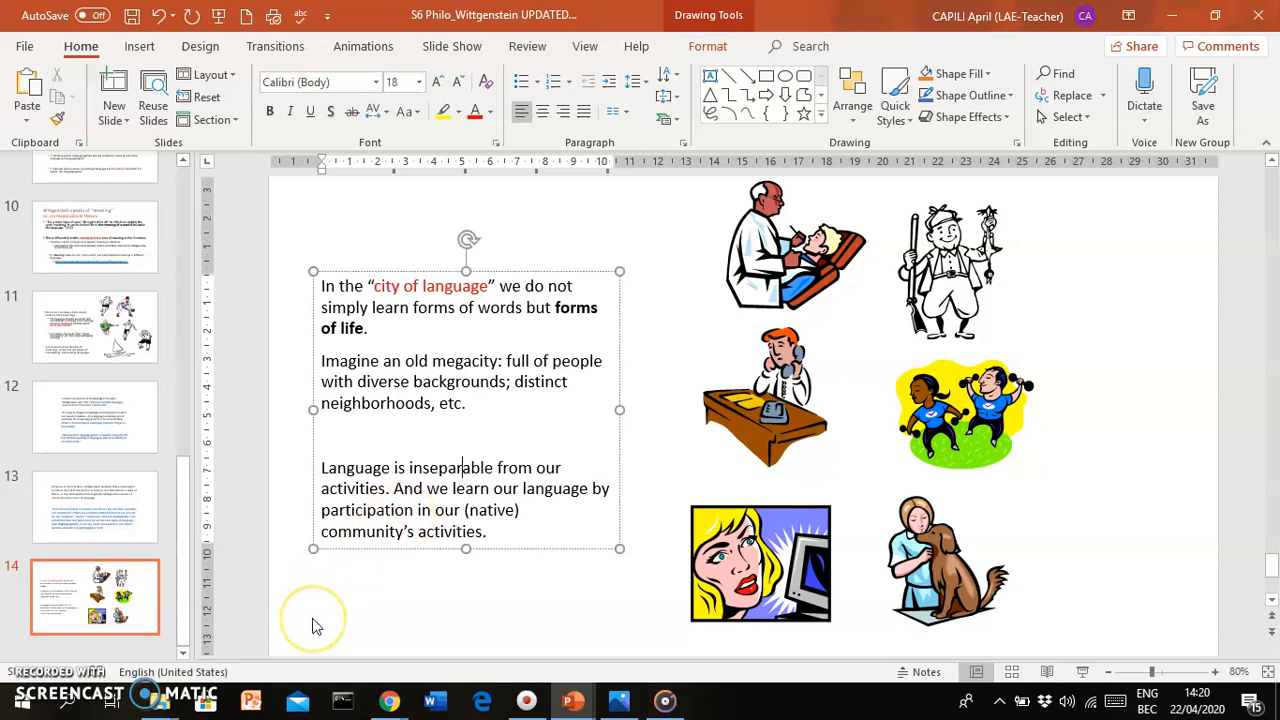
mouse_move(322, 655)
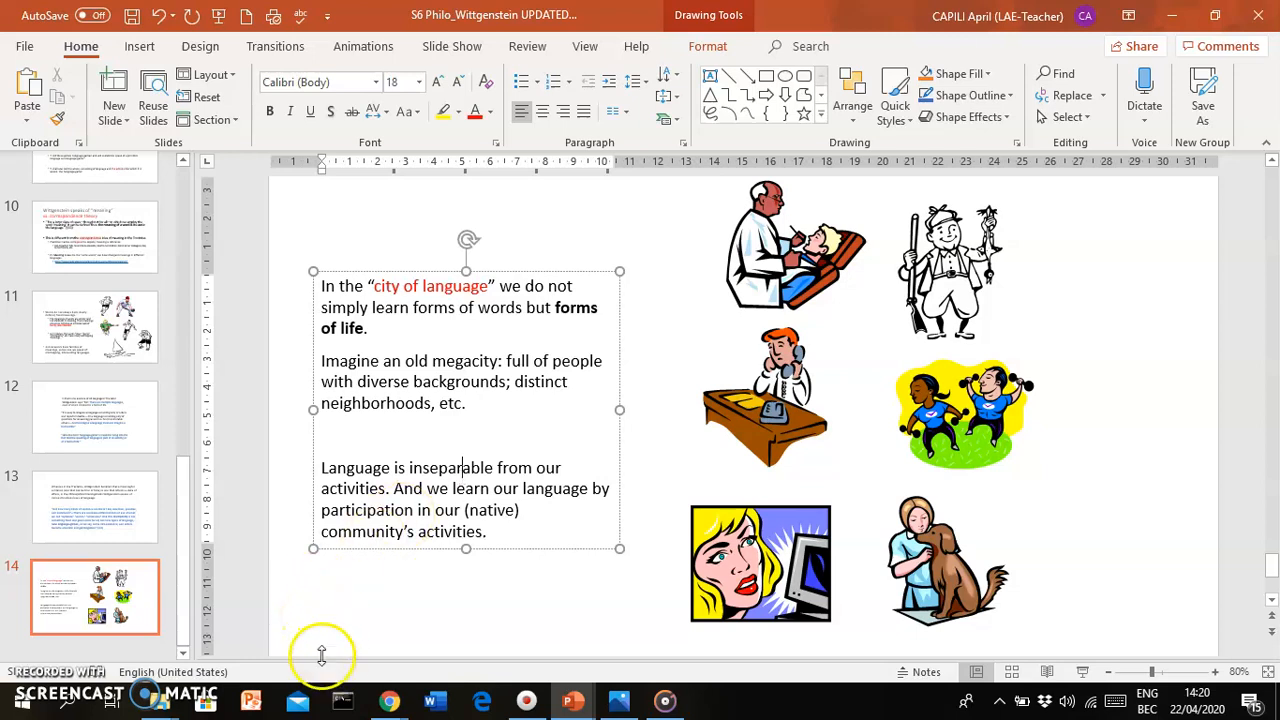